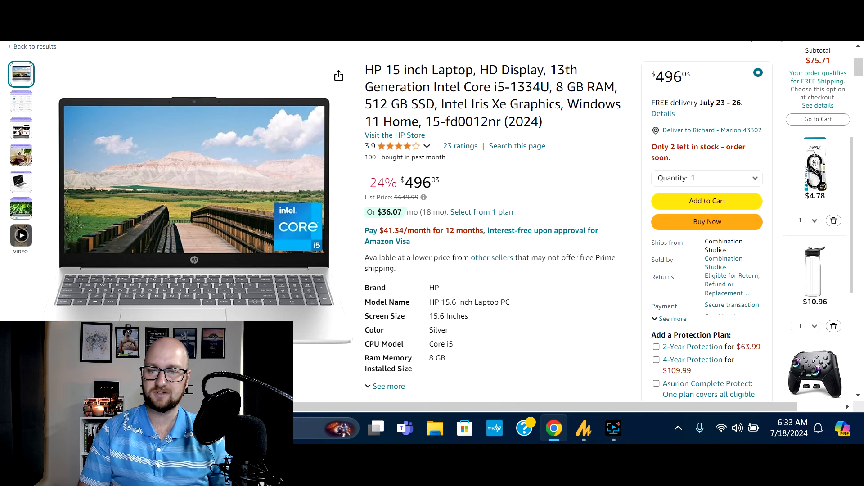
pyautogui.moveTo(561, 161)
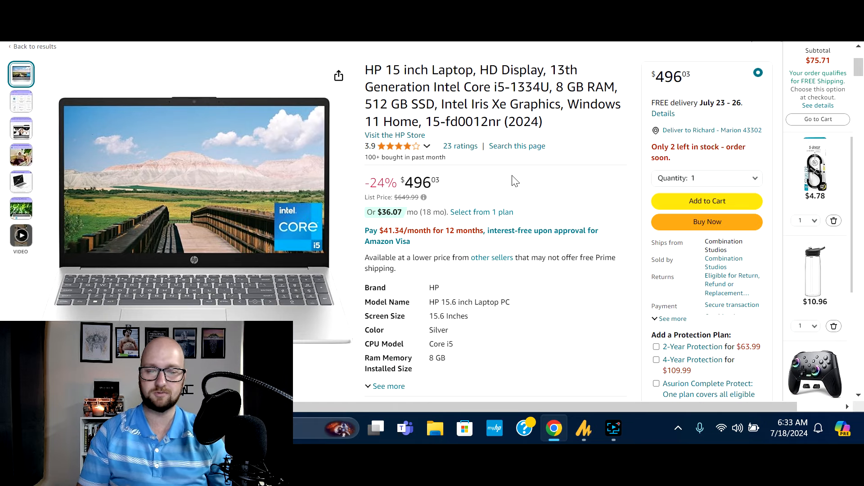
pyautogui.moveTo(529, 181)
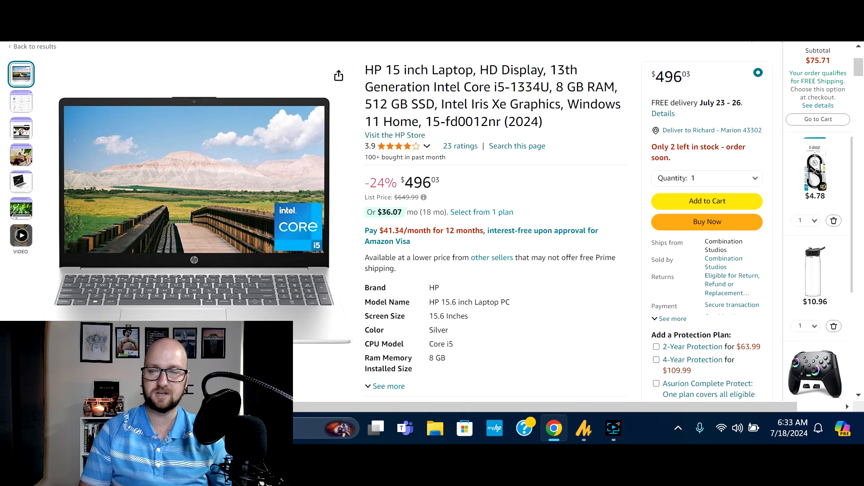
pyautogui.moveTo(464, 186)
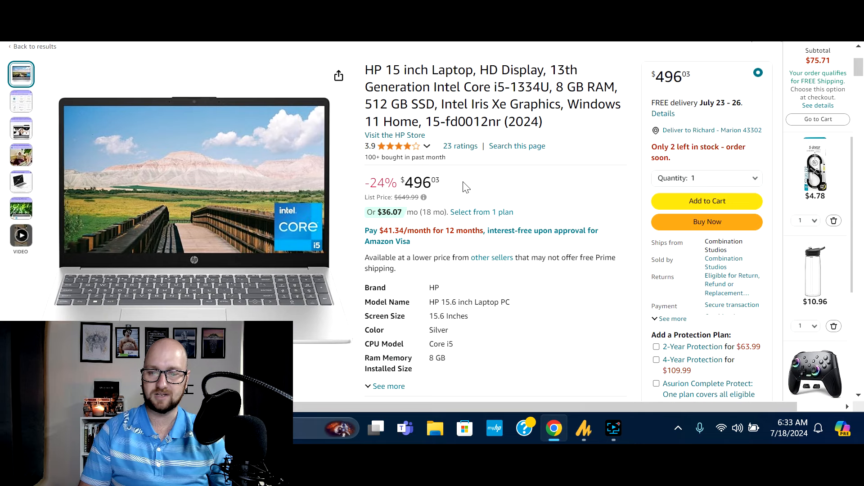
pyautogui.moveTo(523, 283)
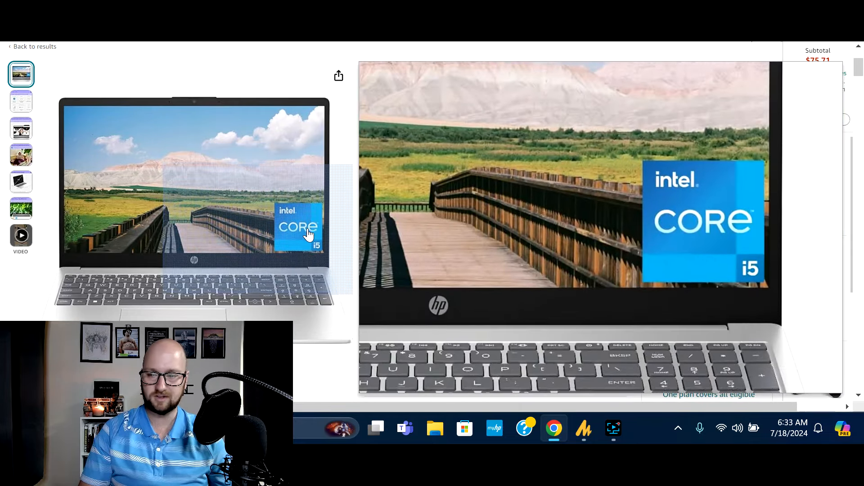
# Show the HP 15-inch laptop's product video in the image gallery.
pyautogui.click(21, 102)
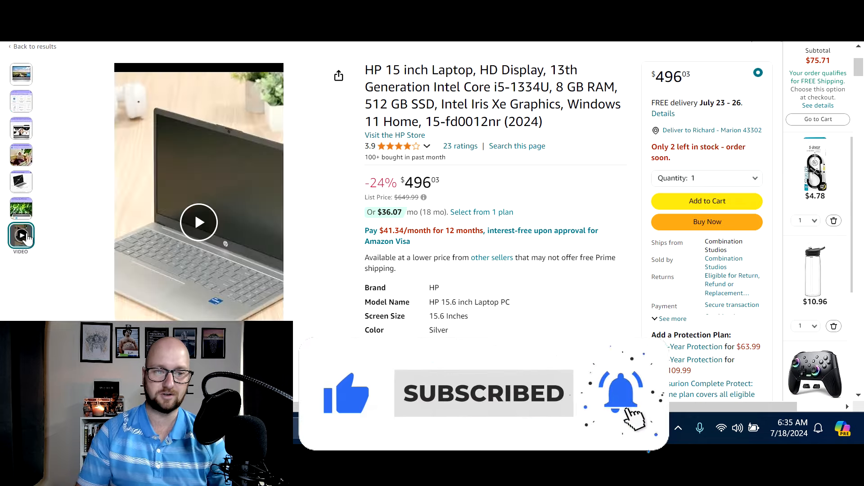
# View the all-day device photo, then the 'Little things. Big difference.' eco-friendly image.
pyautogui.click(21, 128)
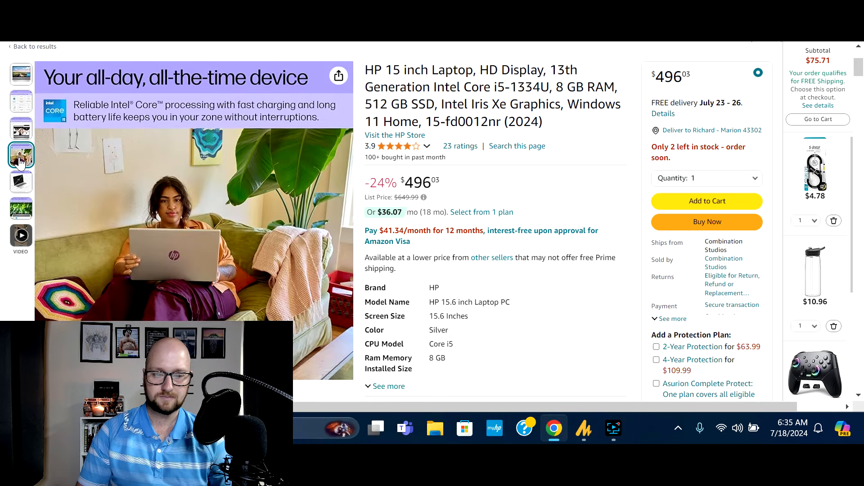
pyautogui.click(21, 183)
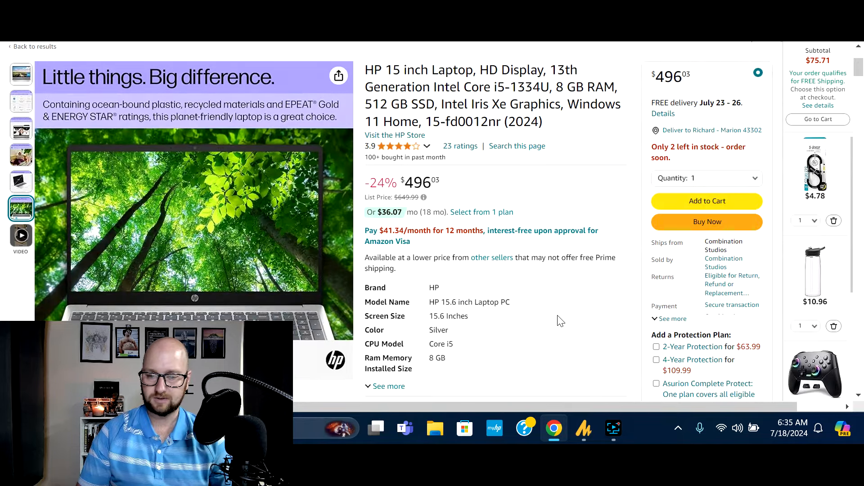
# Expand the HP 15-inch laptop's full About this item feature list.
pyautogui.scroll(-3)
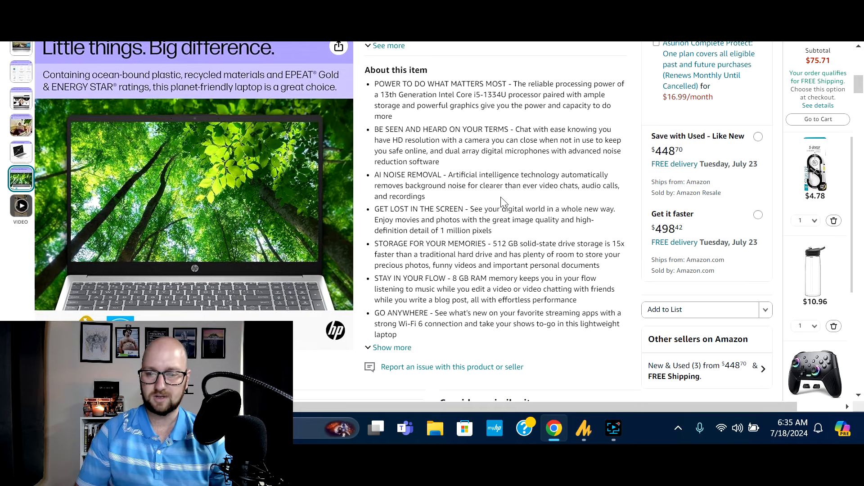
pyautogui.scroll(-3)
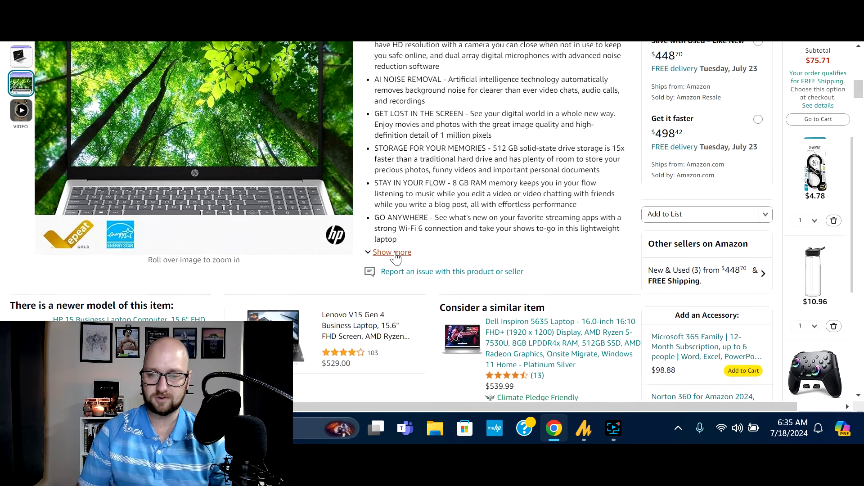
pyautogui.click(392, 252)
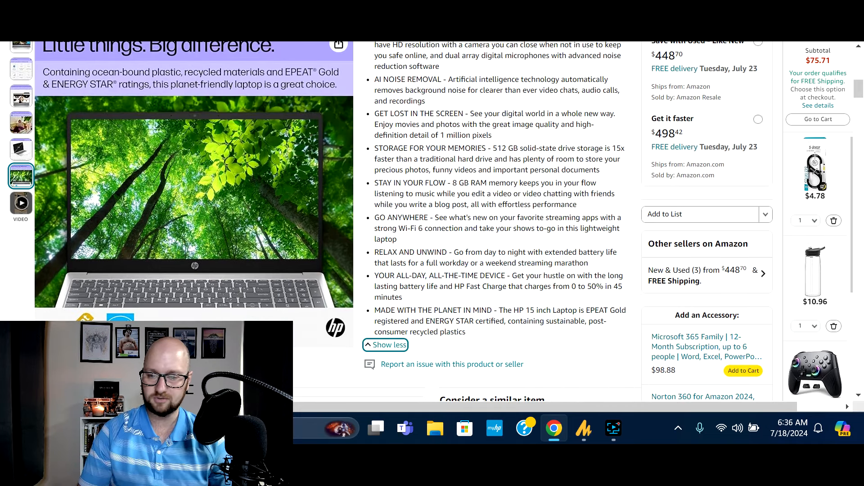
# Review the Technical Details (7-hour battery, 5.04 pounds) and return to the listing's top.
pyautogui.scroll(-3)
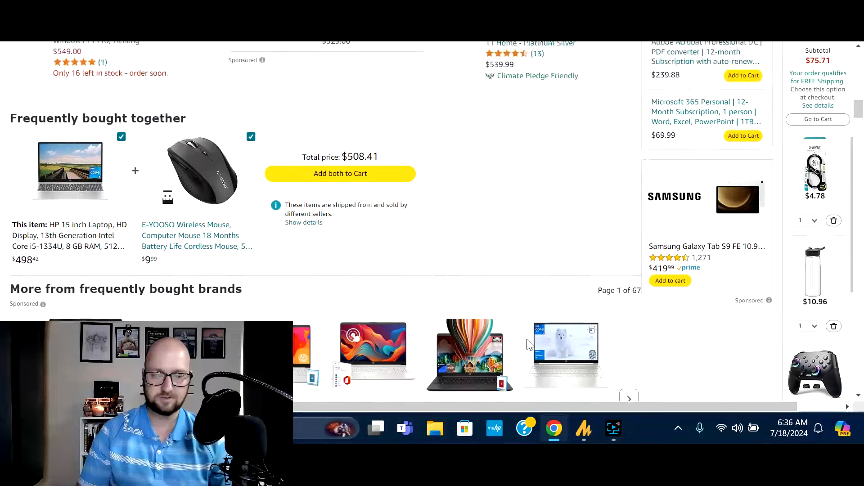
pyautogui.scroll(-3)
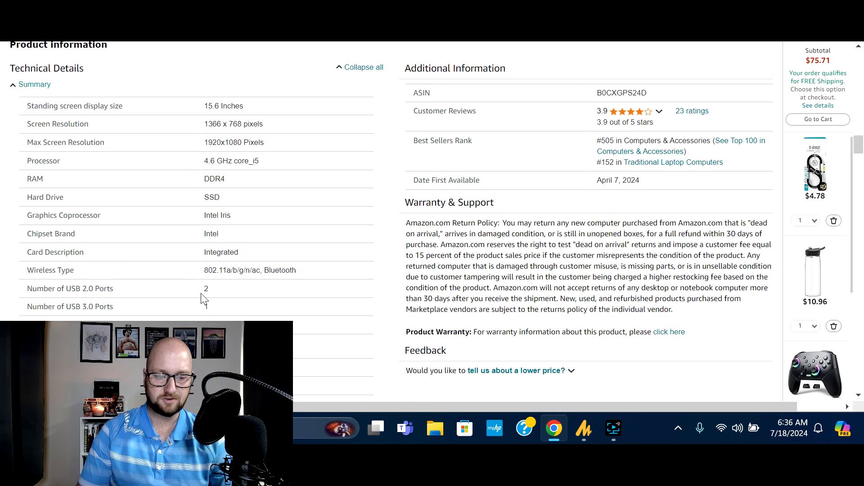
pyautogui.moveTo(215, 310)
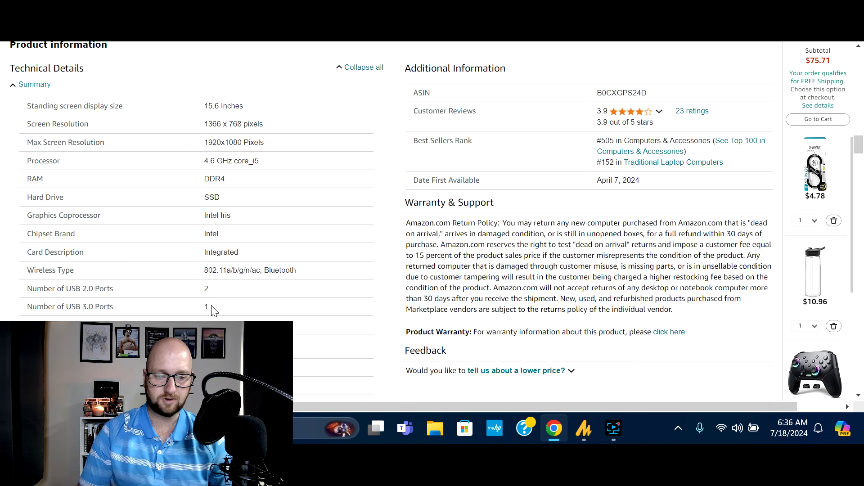
pyautogui.scroll(-3)
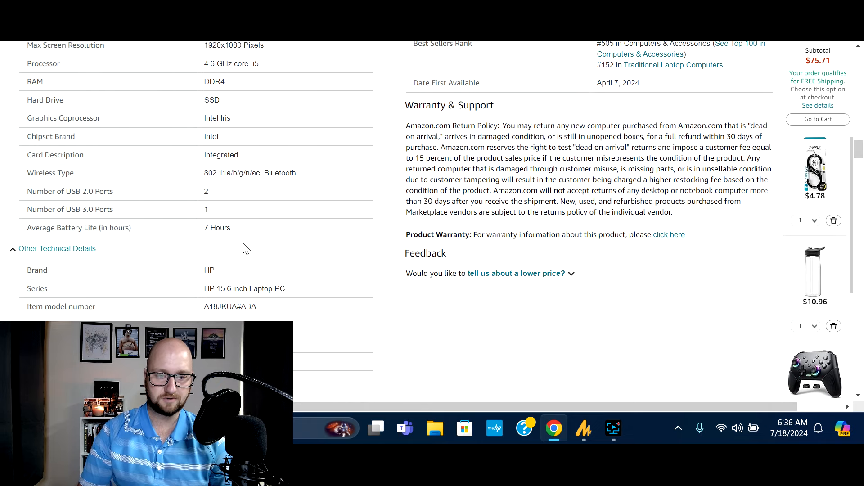
pyautogui.scroll(-3)
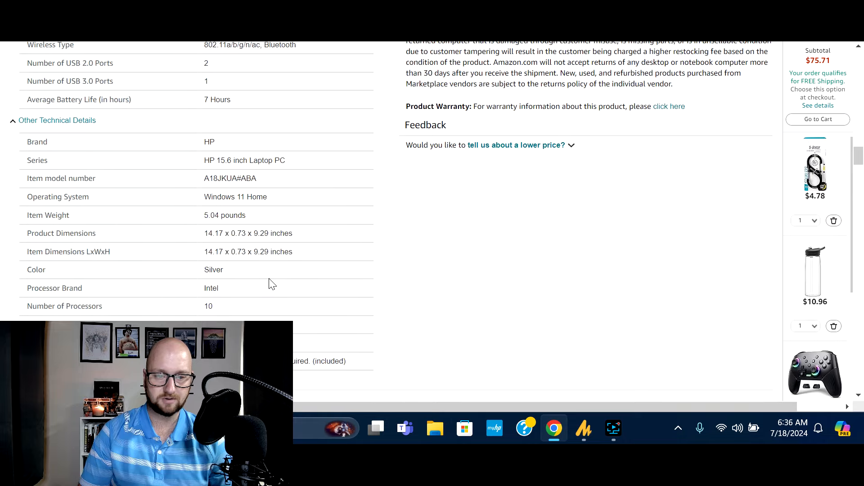
pyautogui.scroll(-3)
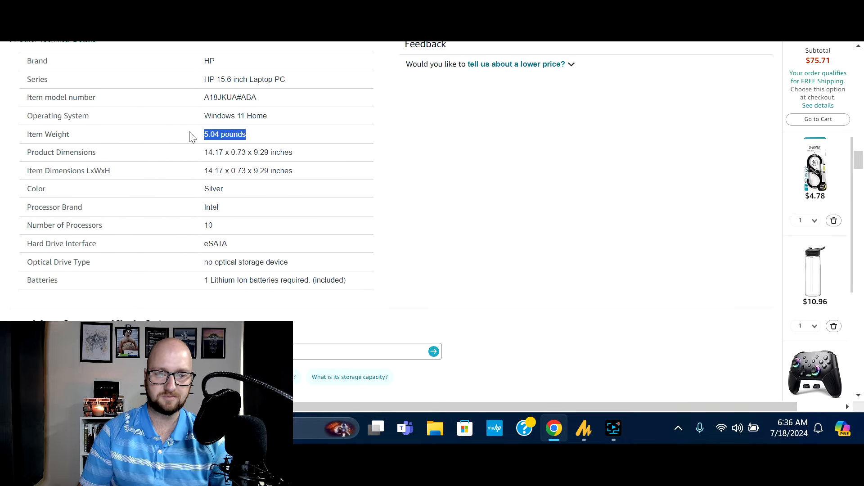
pyautogui.moveTo(291, 144)
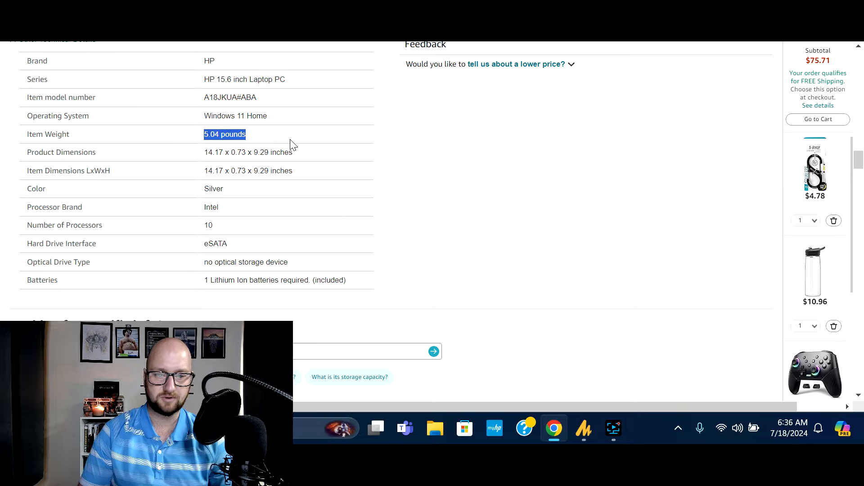
pyautogui.click(485, 234)
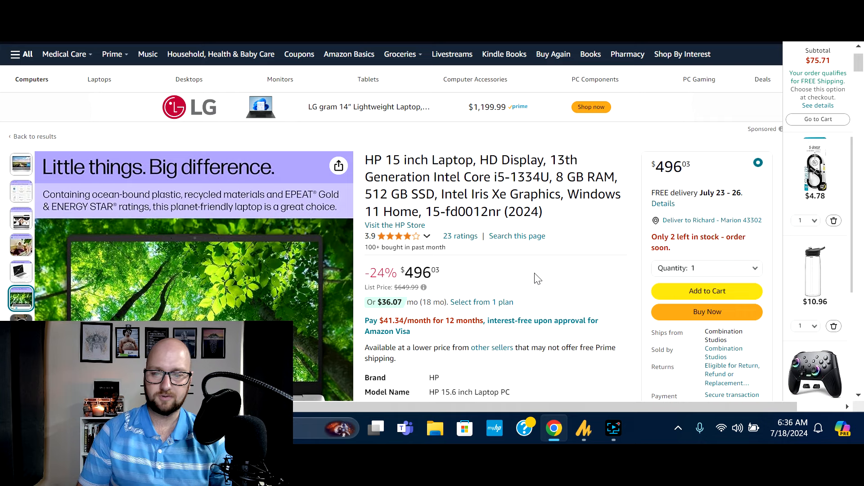
pyautogui.scroll(-3)
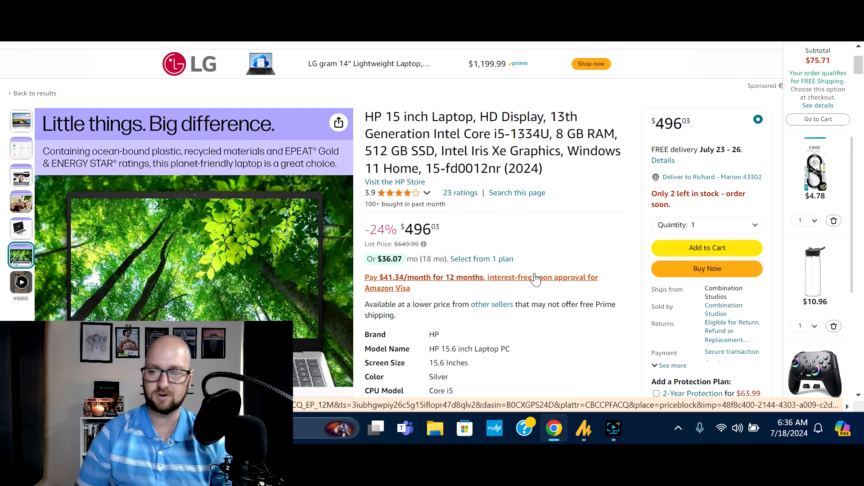
pyautogui.moveTo(559, 226)
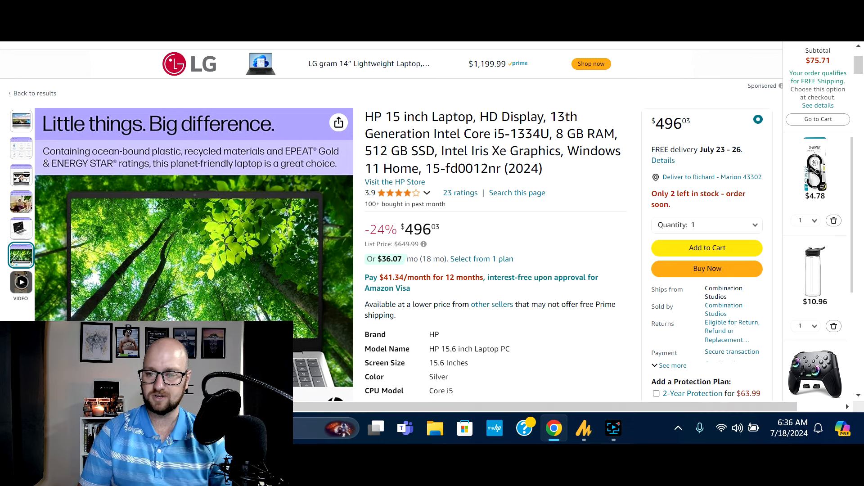
pyautogui.moveTo(532, 244)
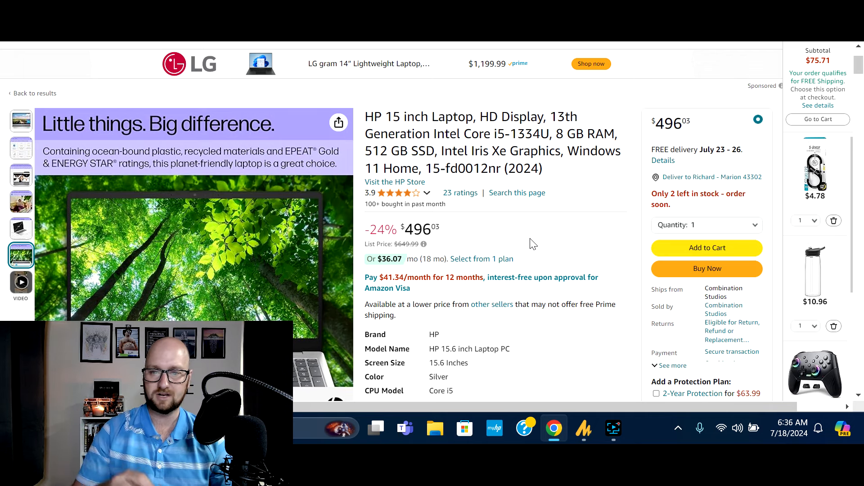
pyautogui.moveTo(518, 234)
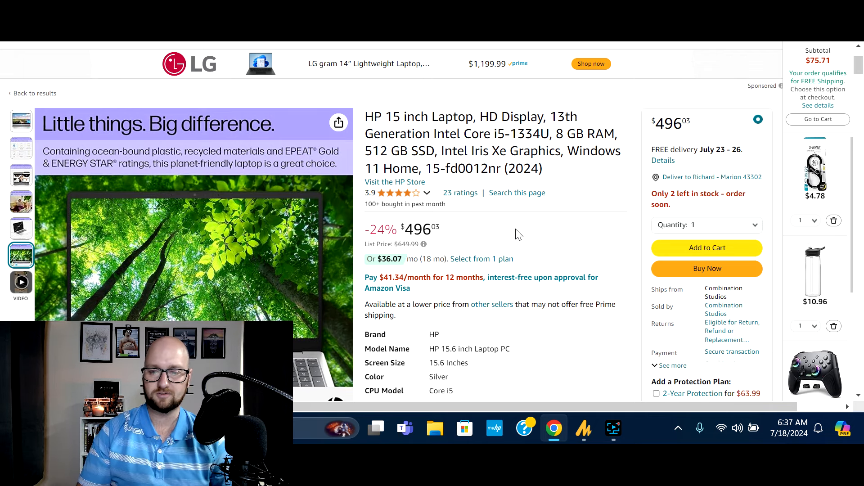
pyautogui.moveTo(545, 237)
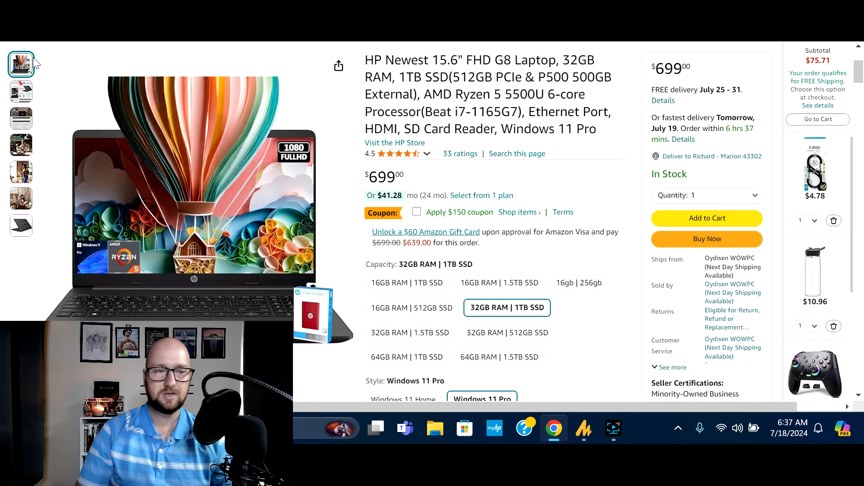
# Browse the G8 laptop's photos: family photo, woman carrying it, and the rear-angle view.
pyautogui.click(20, 91)
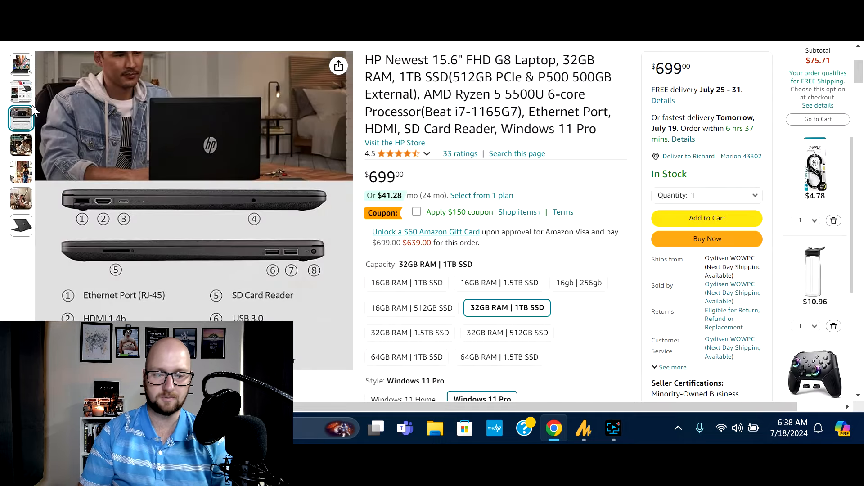
pyautogui.click(21, 145)
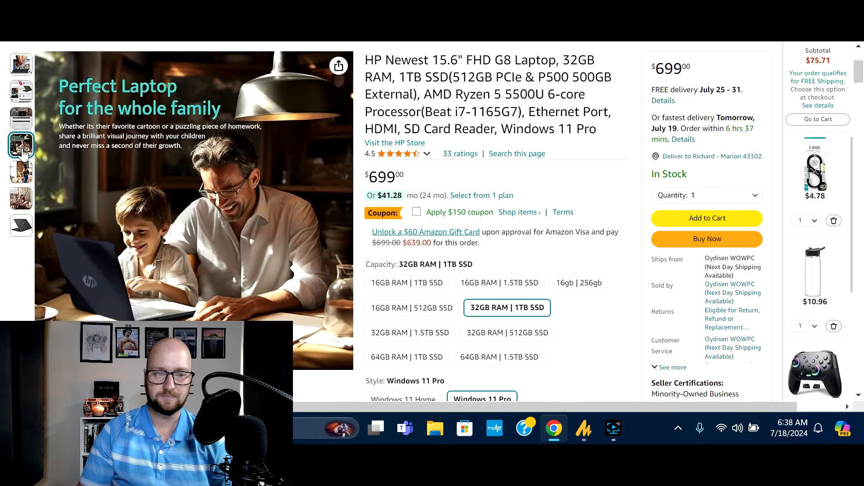
pyautogui.click(21, 172)
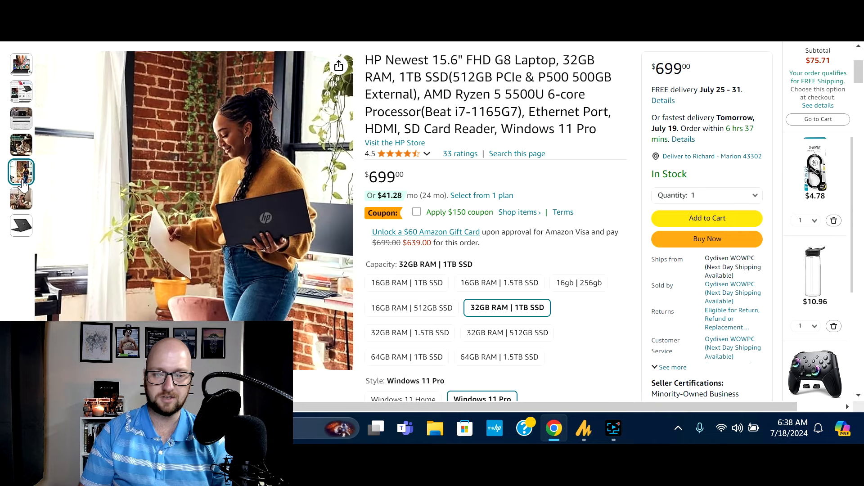
pyautogui.click(21, 226)
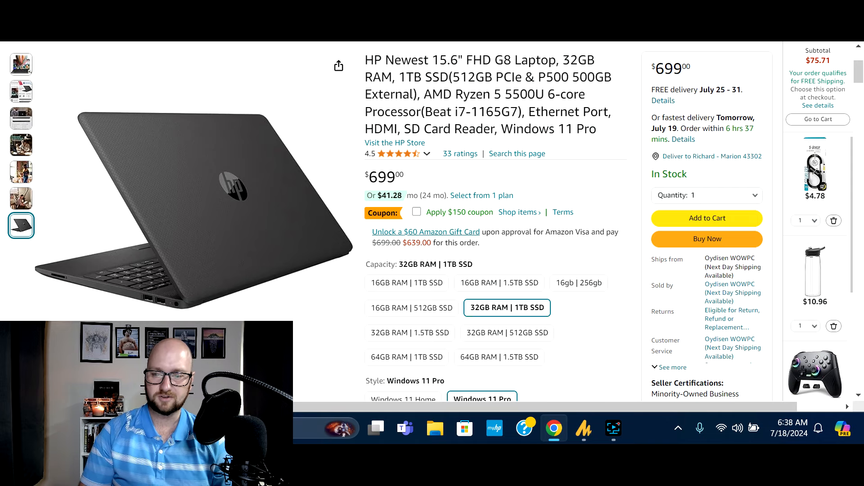
pyautogui.moveTo(588, 207)
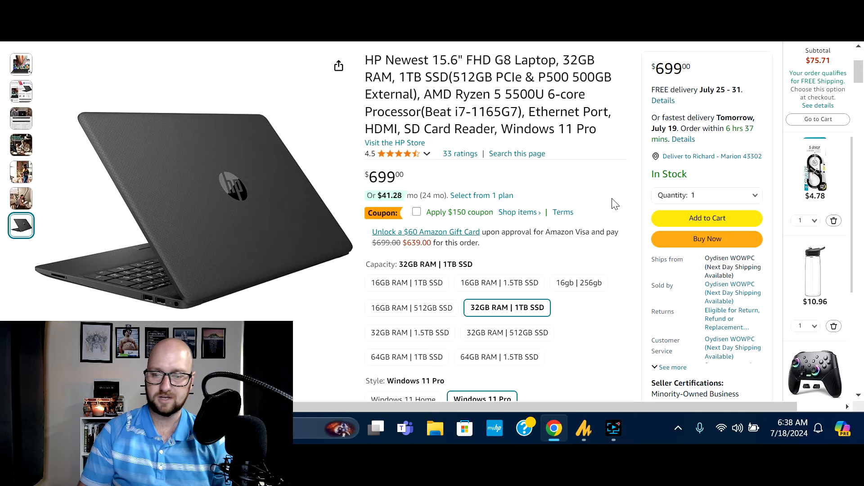
pyautogui.scroll(-3)
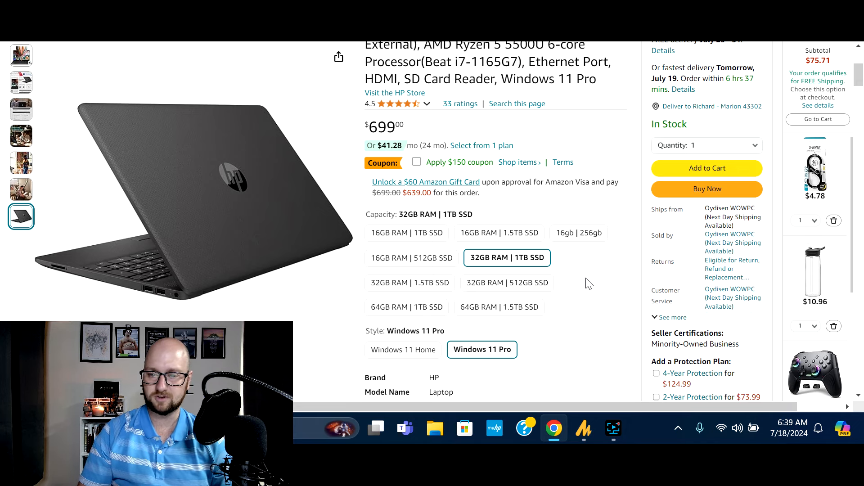
pyautogui.scroll(-3)
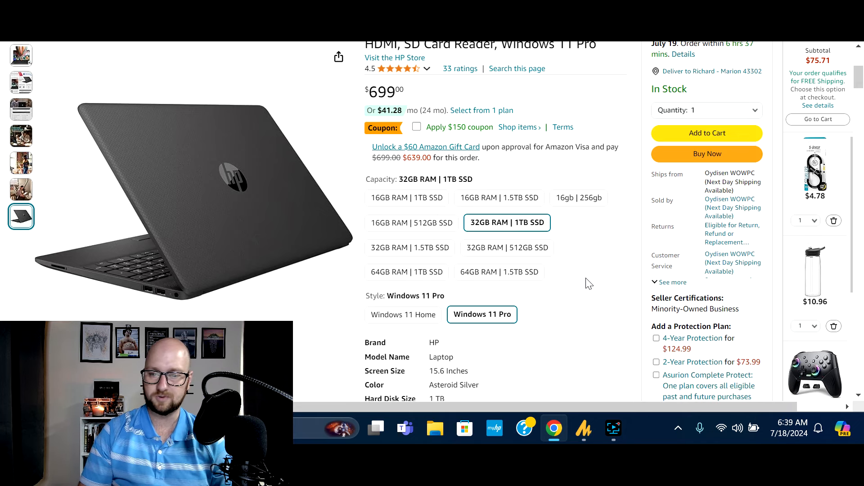
pyautogui.scroll(-3)
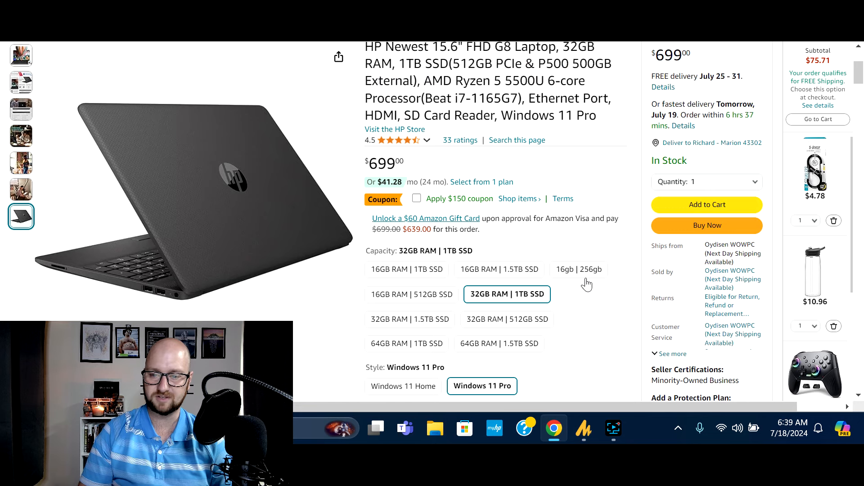
pyautogui.scroll(-3)
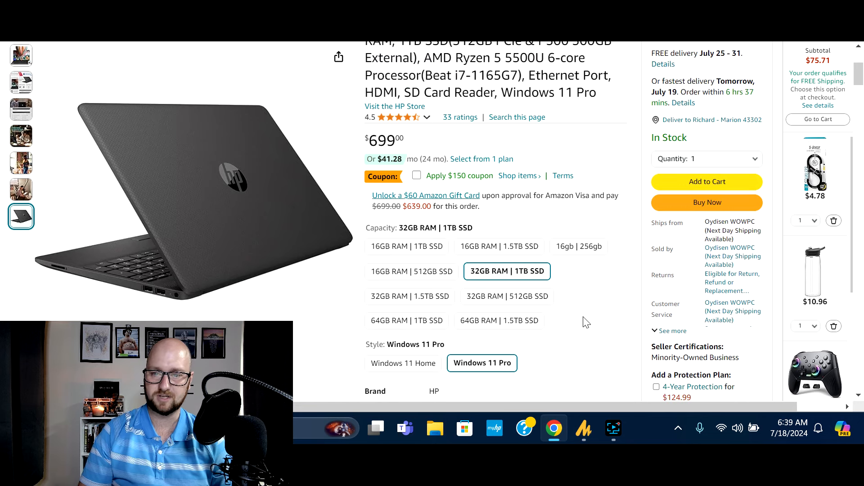
pyautogui.scroll(-3)
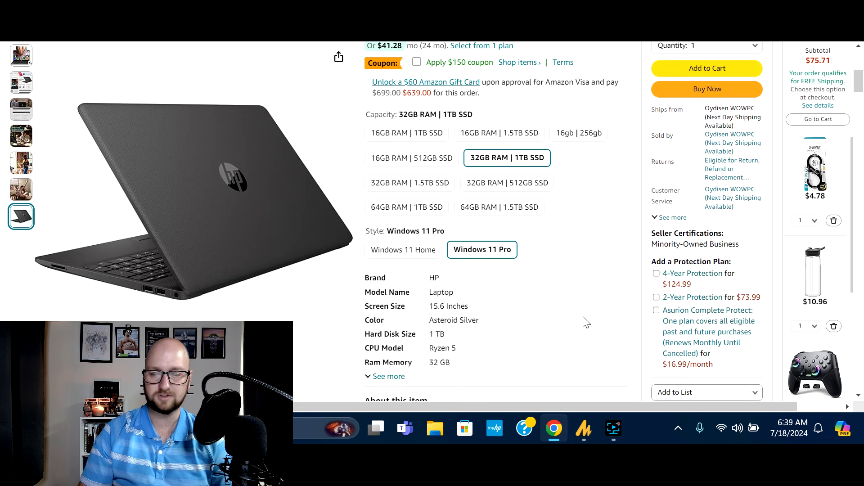
# Expand the HP G8 laptop's spec list to show operating system, special features and graphics card.
pyautogui.scroll(-3)
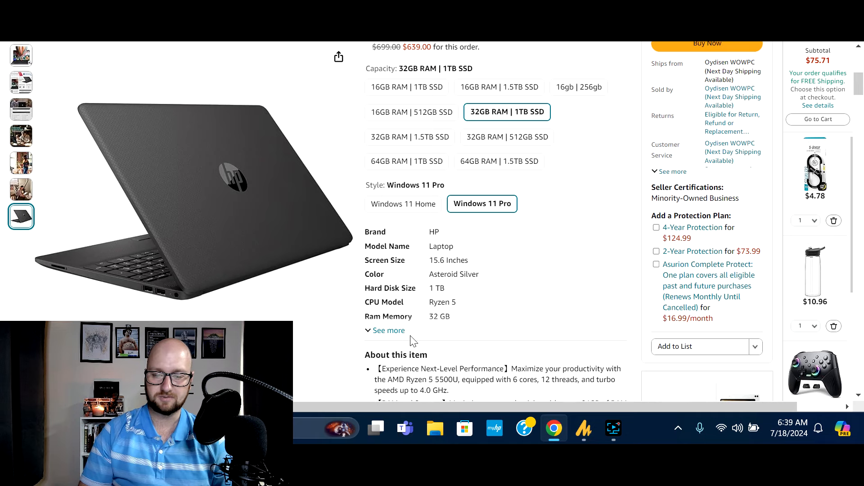
pyautogui.click(389, 330)
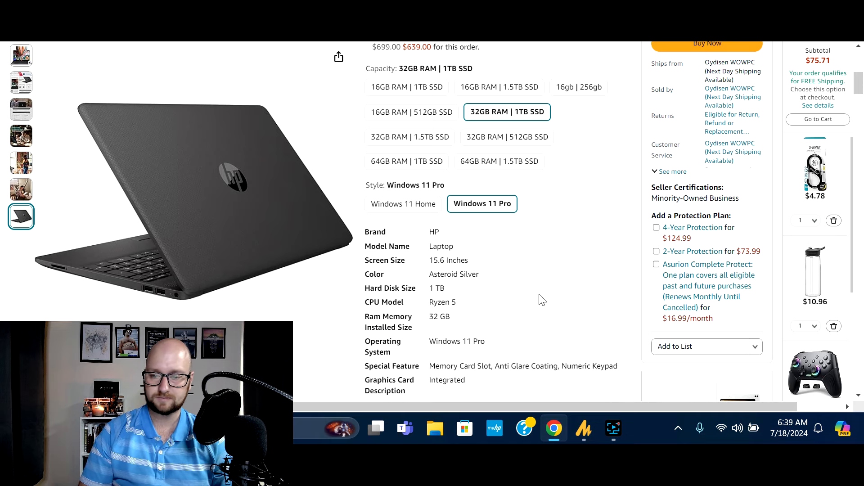
# Review the About this item bullets and full Product information of the $699 HP G8 laptop.
pyautogui.scroll(-3)
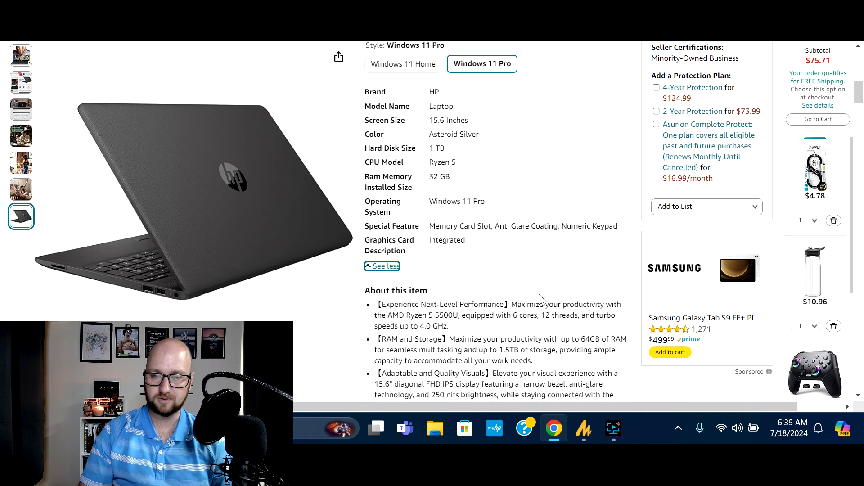
pyautogui.scroll(-3)
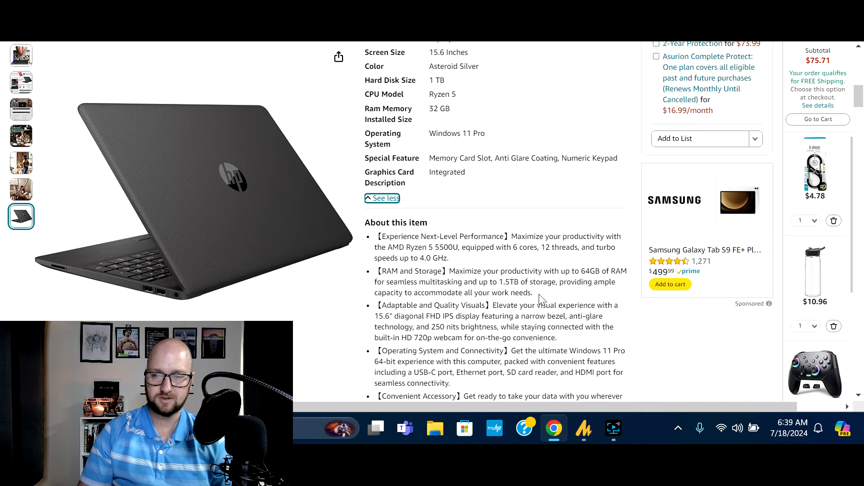
pyautogui.scroll(-3)
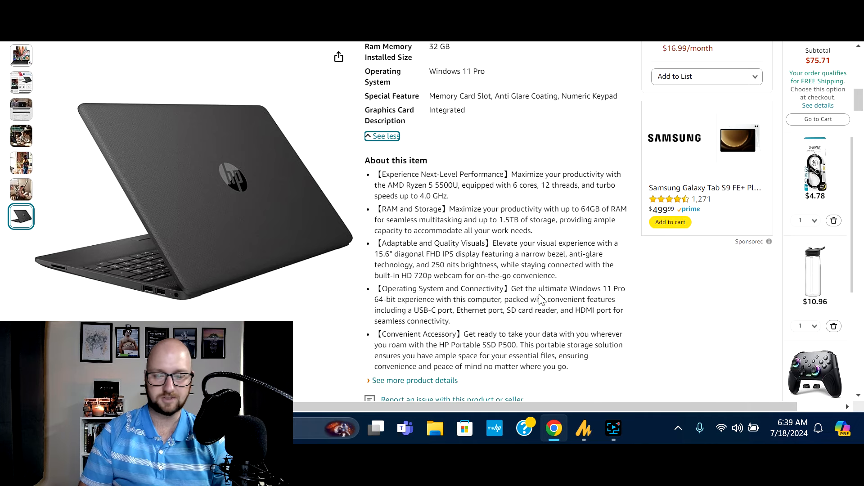
pyautogui.scroll(-3)
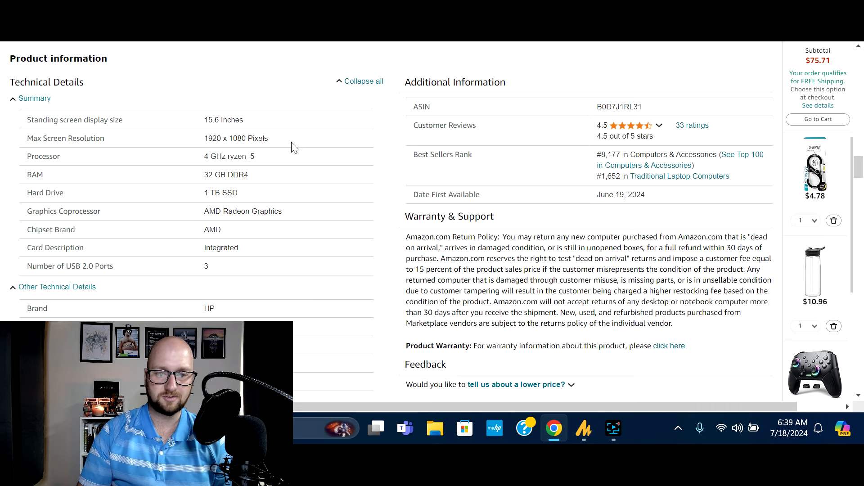
pyautogui.scroll(-3)
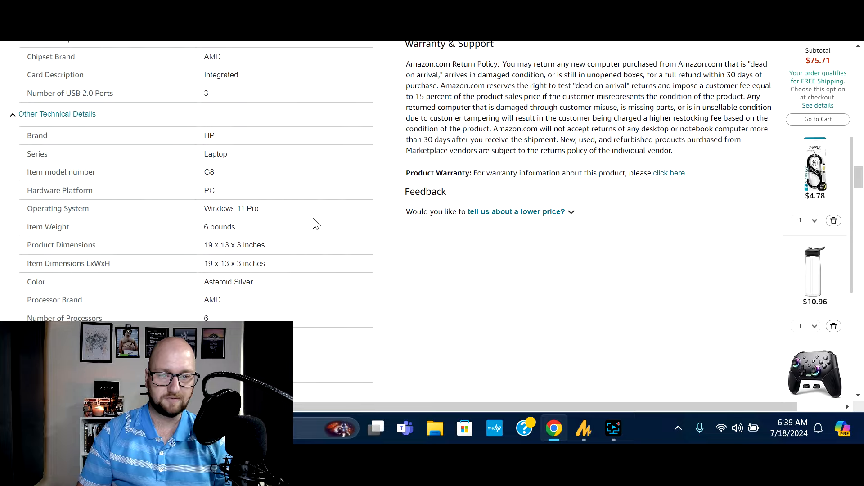
pyautogui.scroll(-3)
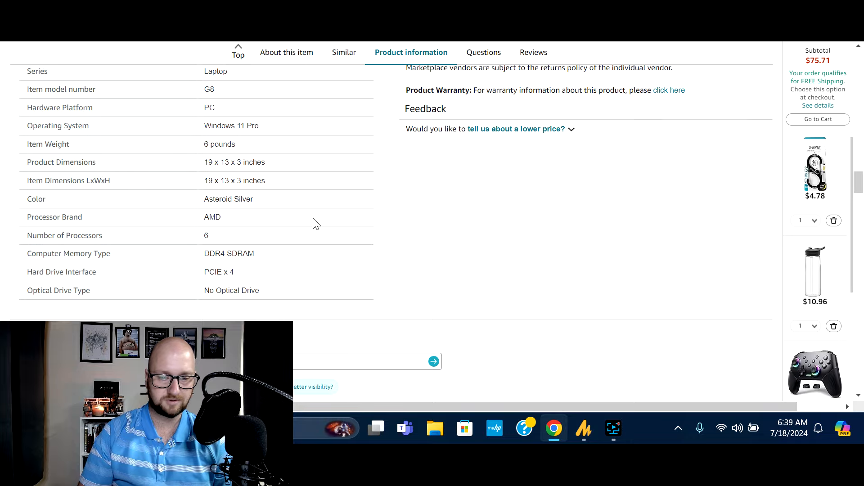
pyautogui.scroll(-3)
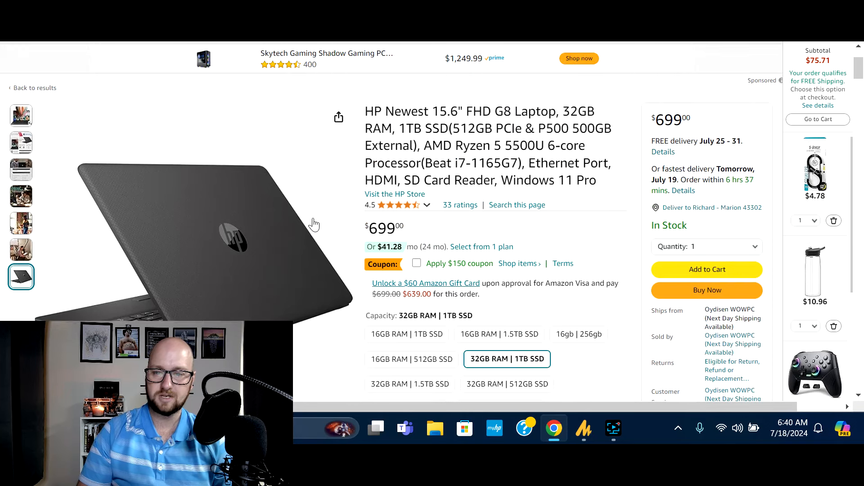
pyautogui.moveTo(537, 224)
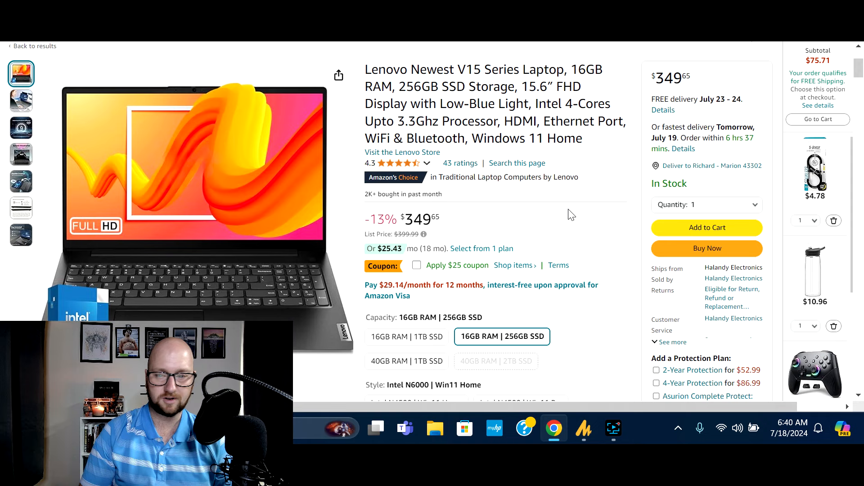
pyautogui.scroll(-3)
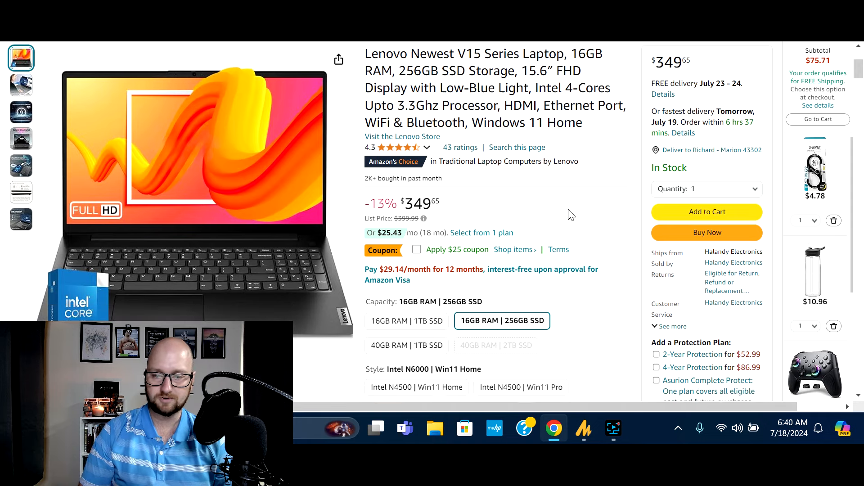
pyautogui.scroll(-3)
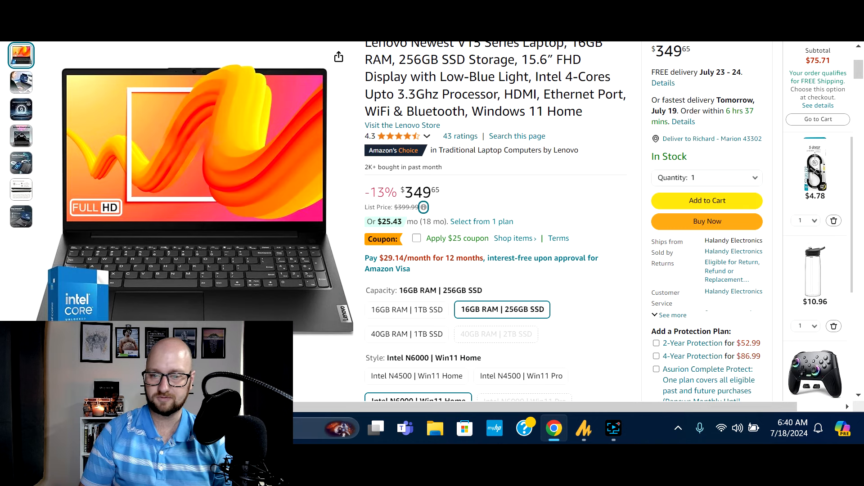
pyautogui.moveTo(480, 192)
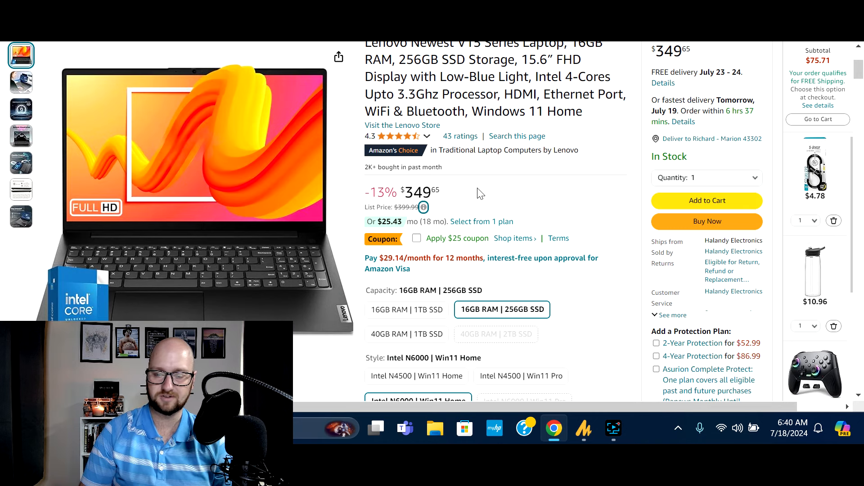
pyautogui.moveTo(512, 187)
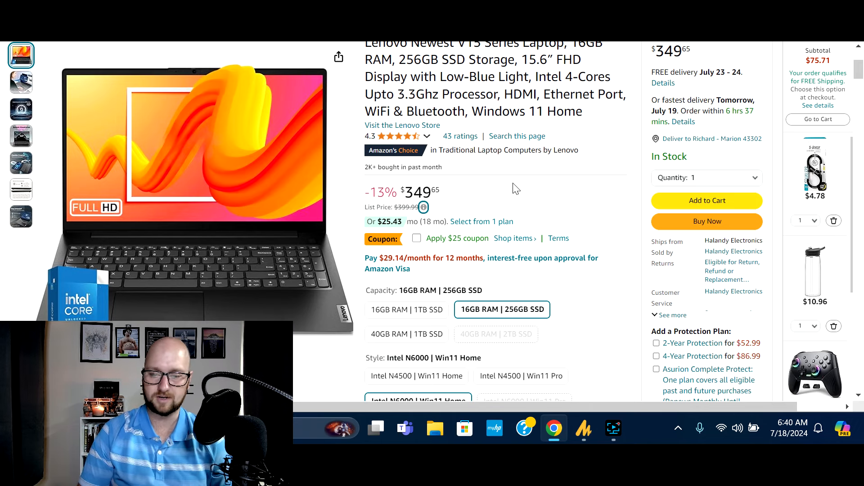
# View the Lenovo V15's multitasking, orange-screen, 9-hour battery and 15.6-inch display photos.
pyautogui.click(21, 81)
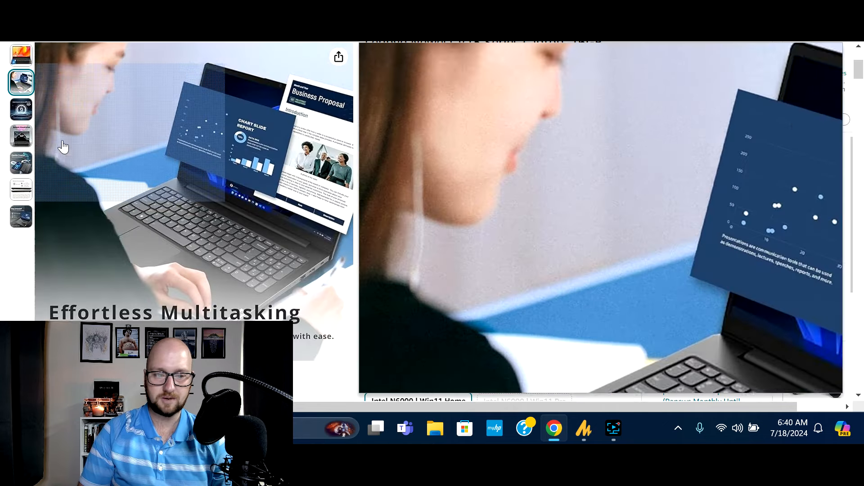
pyautogui.click(20, 54)
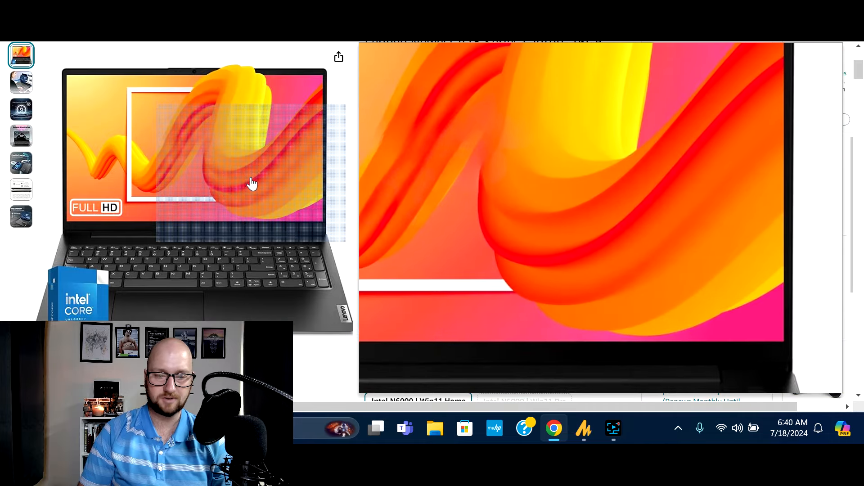
pyautogui.click(20, 82)
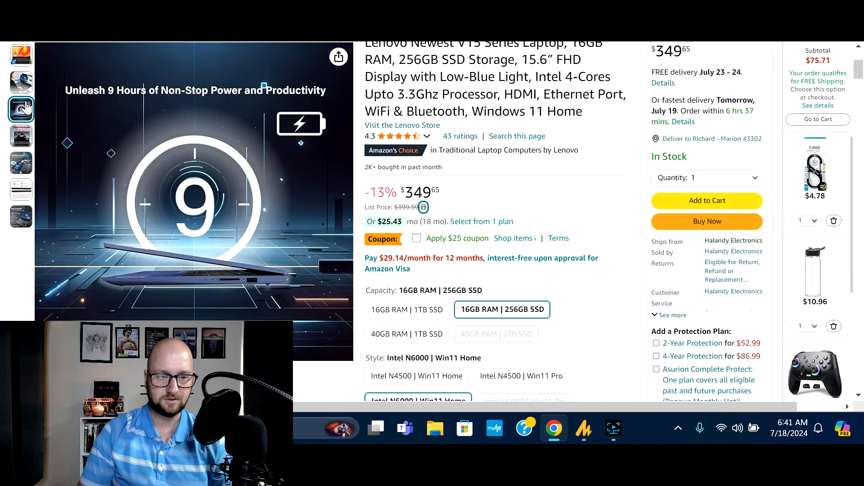
pyautogui.click(21, 136)
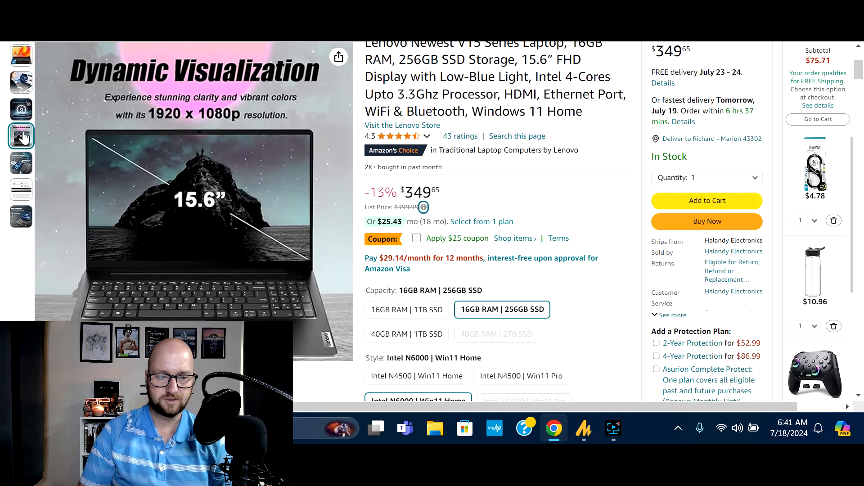
# View the 180° hinge, ports and Stay Connected WiFi 6 / Bluetooth 5.1 photos.
pyautogui.click(20, 163)
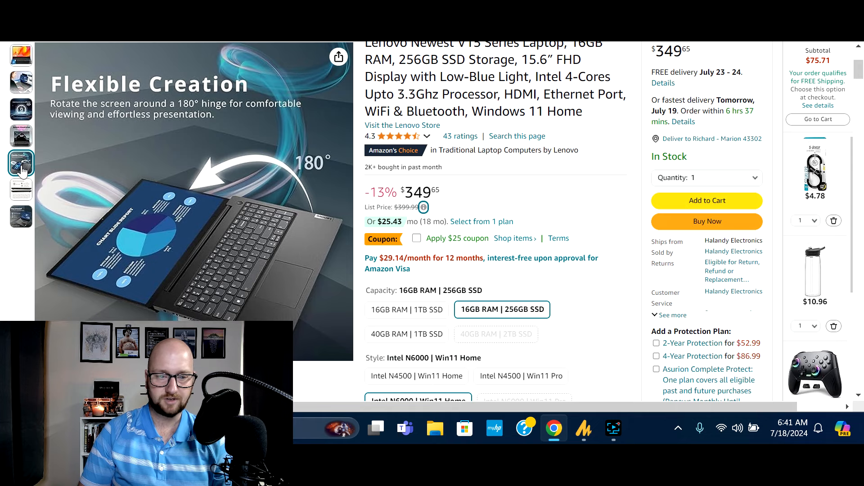
pyautogui.click(21, 215)
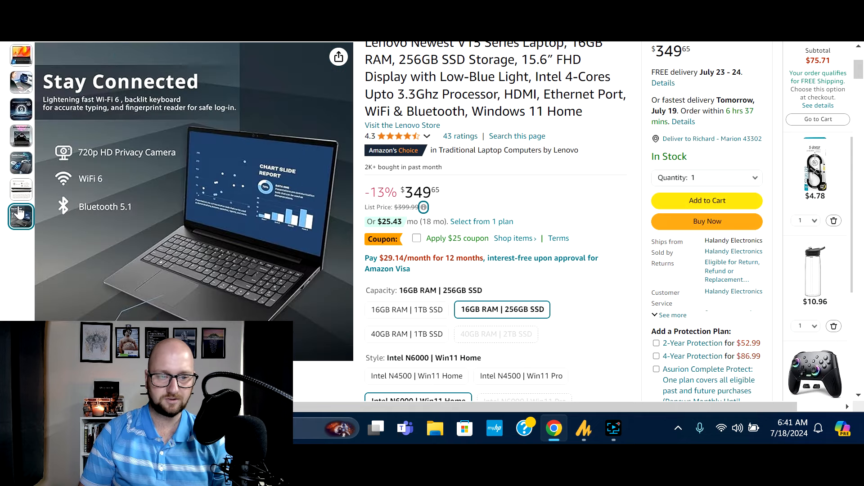
pyautogui.click(20, 190)
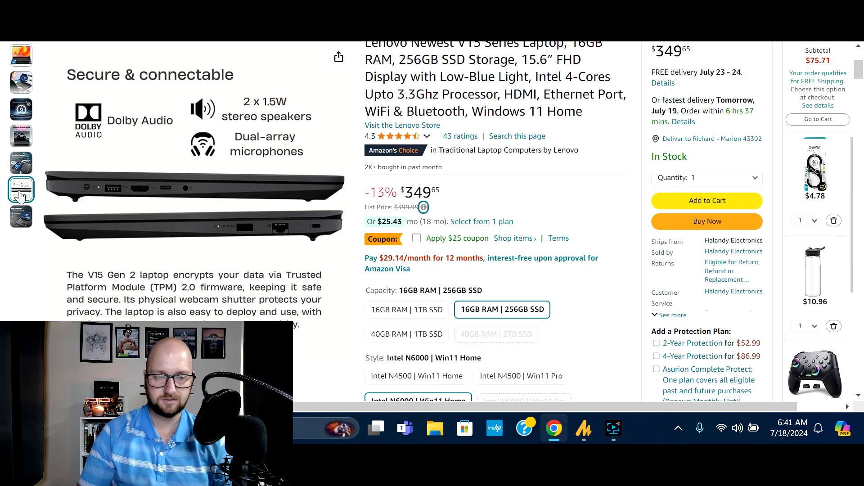
pyautogui.click(21, 217)
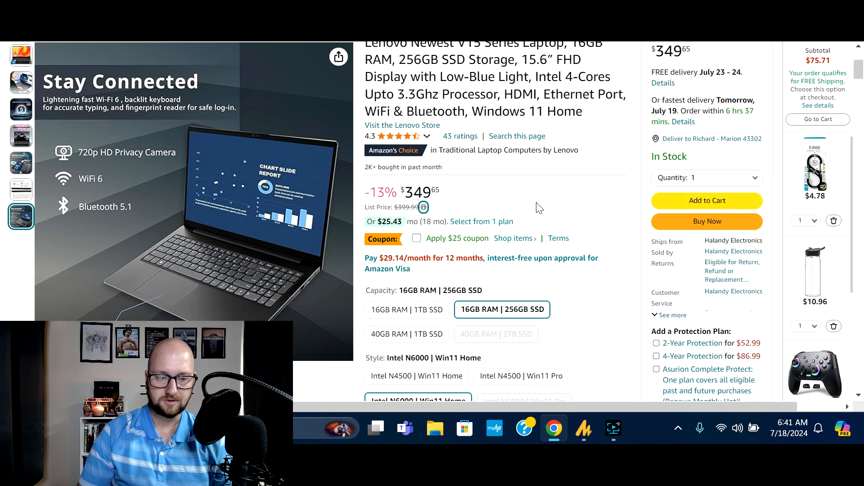
# Expand the Lenovo V15 spec list showing Windows 11 Home, HD Audio and integrated graphics.
pyautogui.scroll(-3)
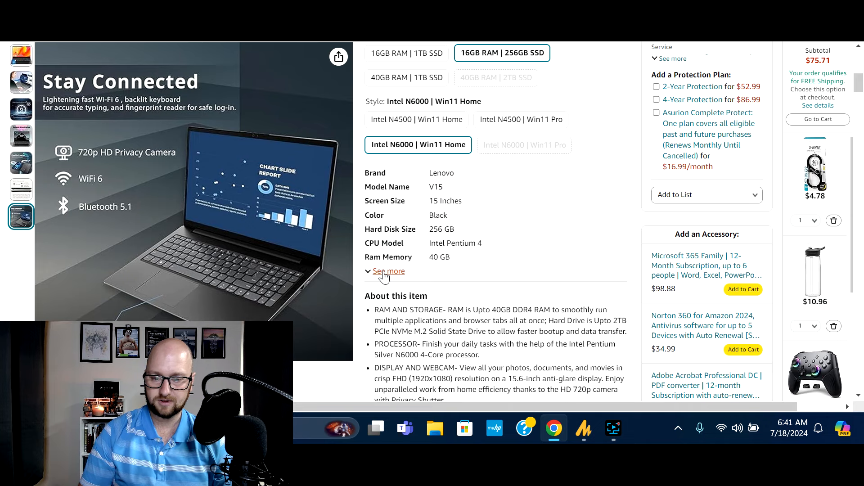
pyautogui.click(389, 271)
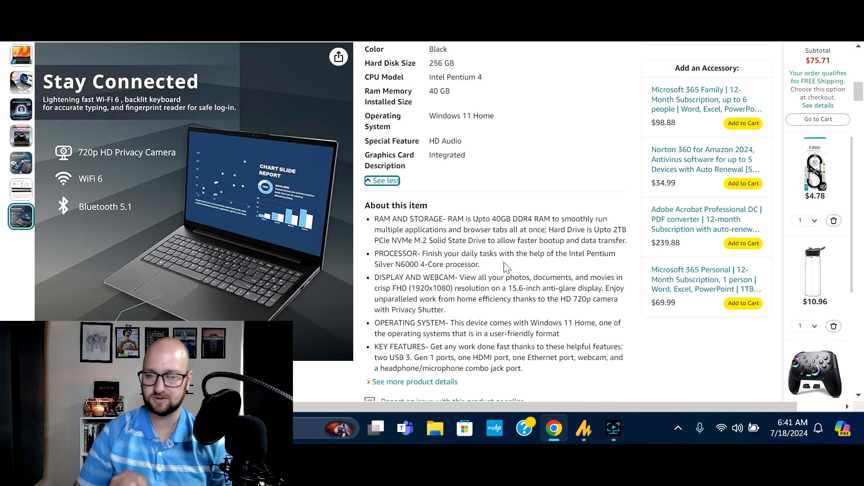
pyautogui.scroll(-3)
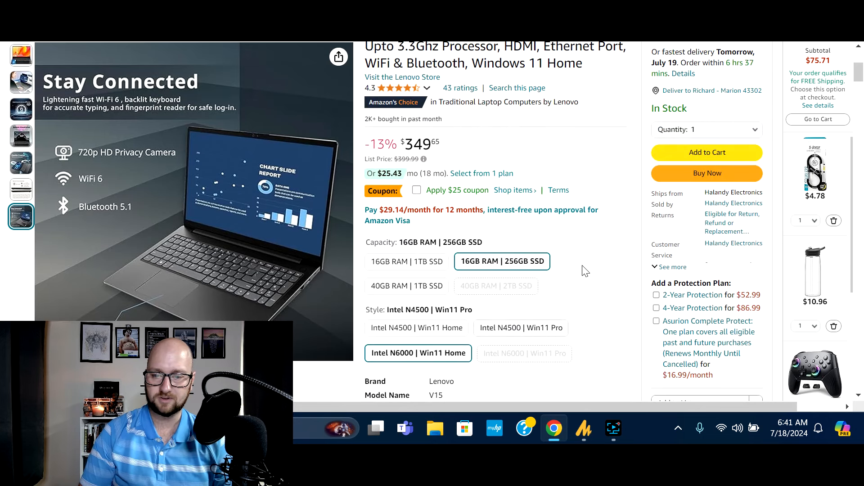
pyautogui.moveTo(591, 273)
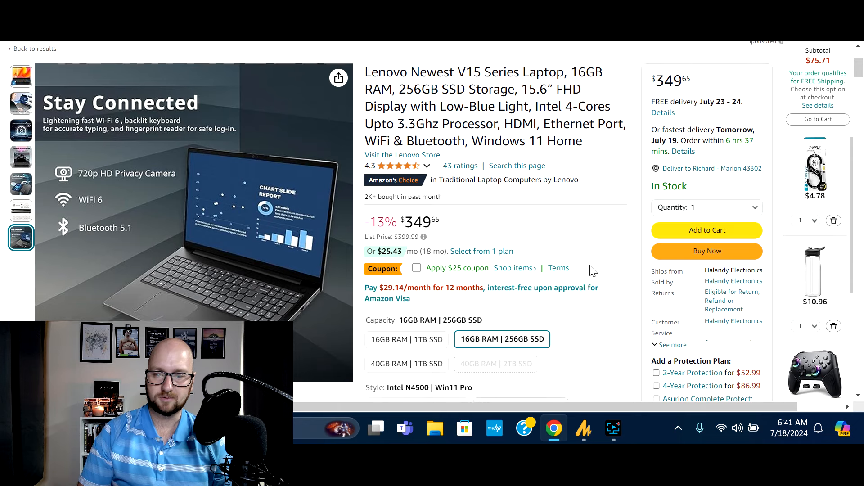
pyautogui.moveTo(597, 236)
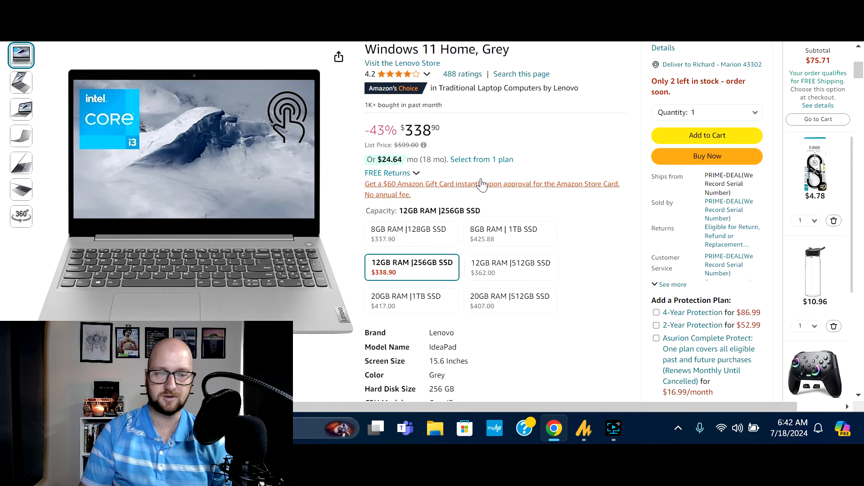
# Browse the IdeaPad's side, rear and other angle photos, ending on the 360-degree view.
pyautogui.click(20, 83)
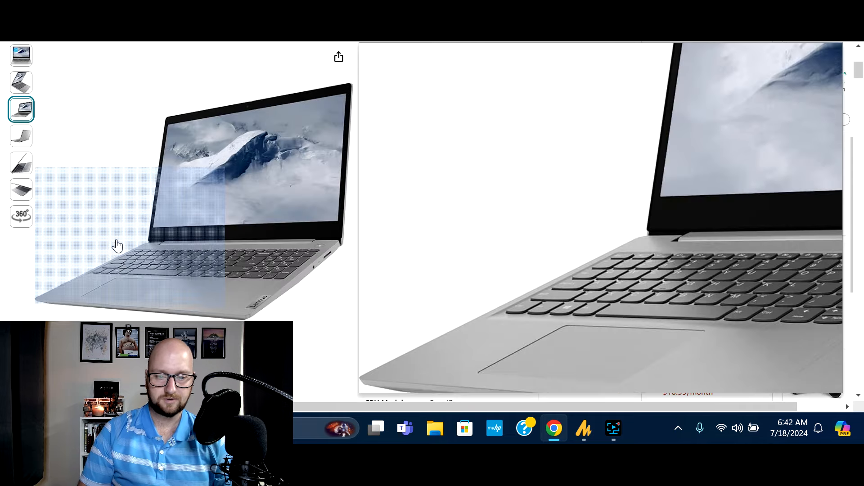
pyautogui.click(21, 82)
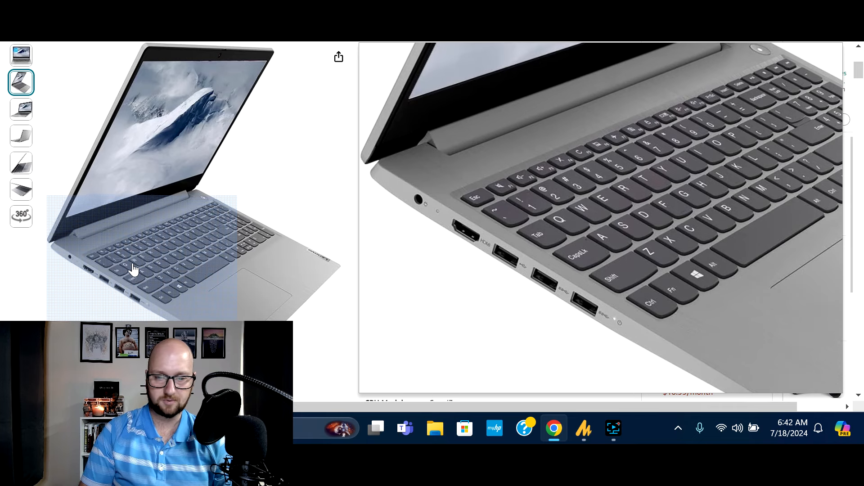
pyautogui.click(20, 108)
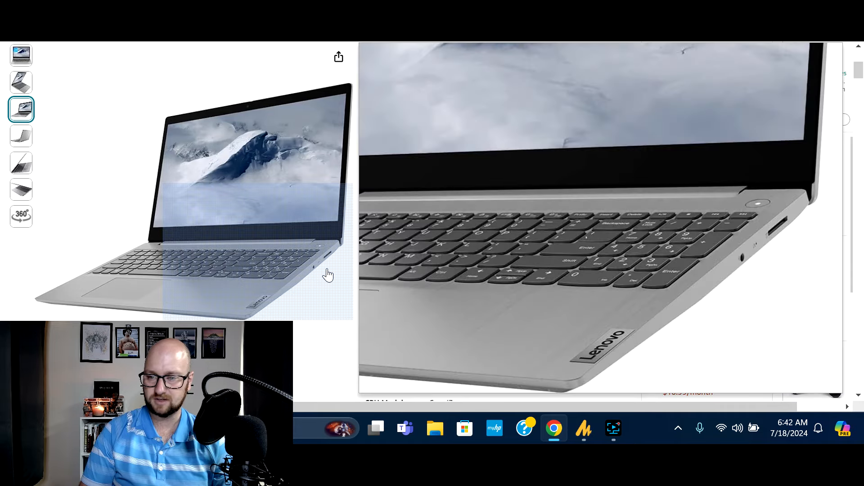
pyautogui.click(21, 136)
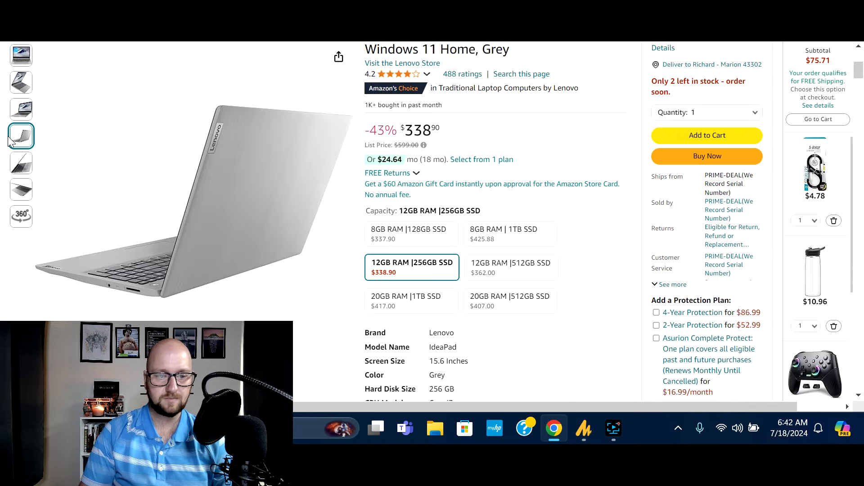
pyautogui.click(21, 190)
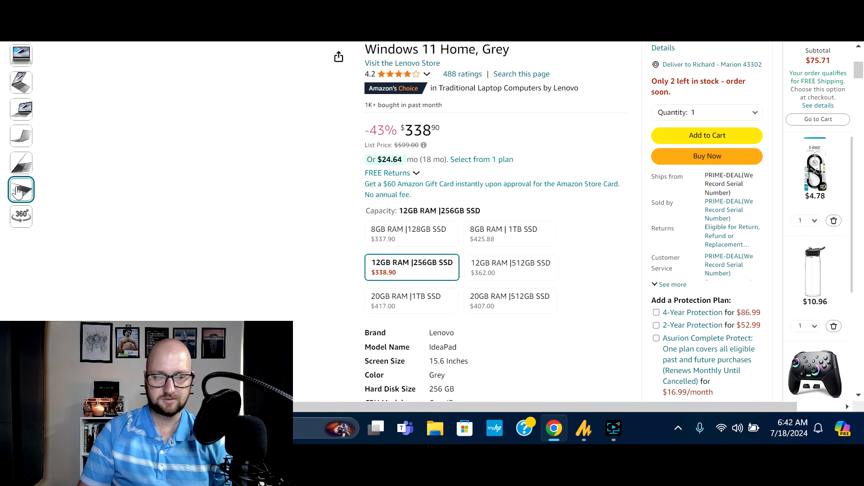
pyautogui.click(21, 215)
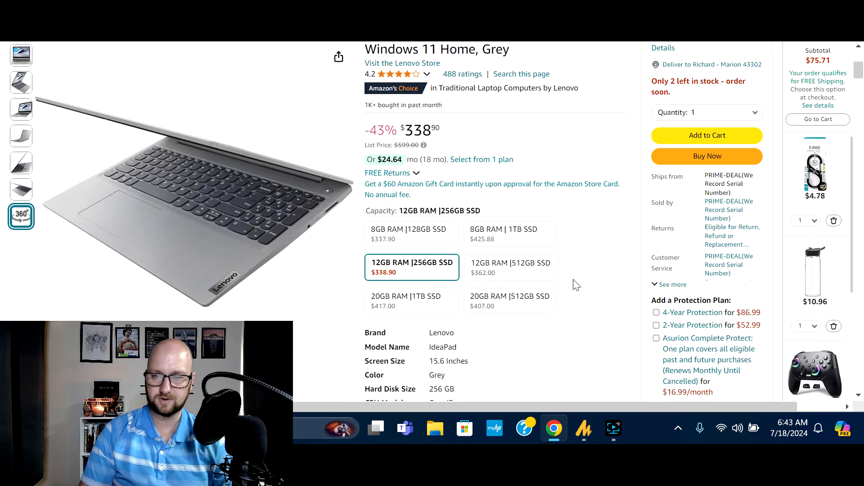
# Expand the IdeaPad spec summary showing Windows 11 Home and Intel UHD graphics, and read About this item.
pyautogui.scroll(-3)
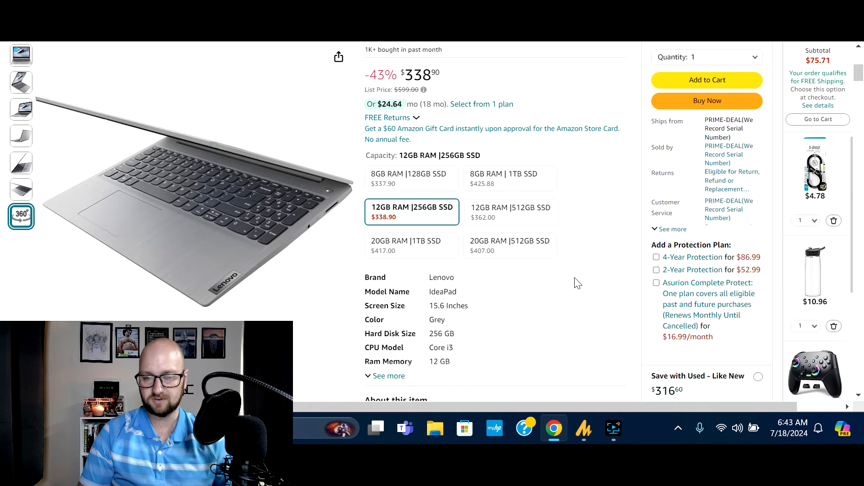
pyautogui.scroll(-3)
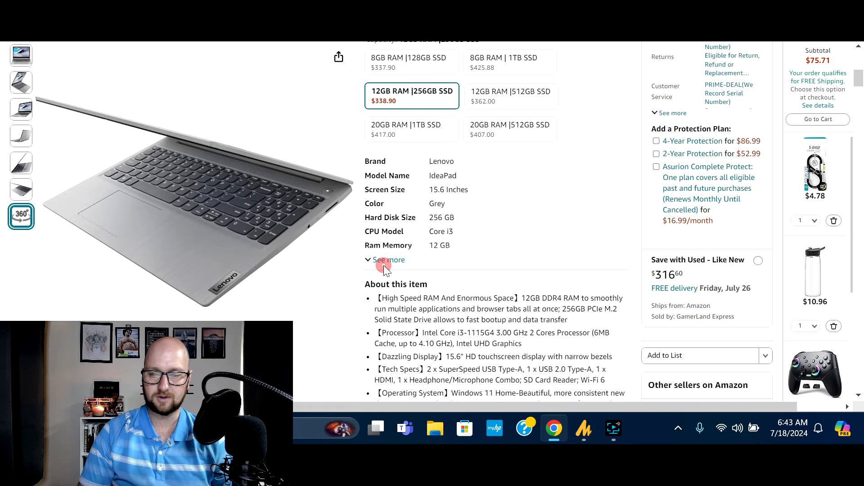
pyautogui.click(389, 259)
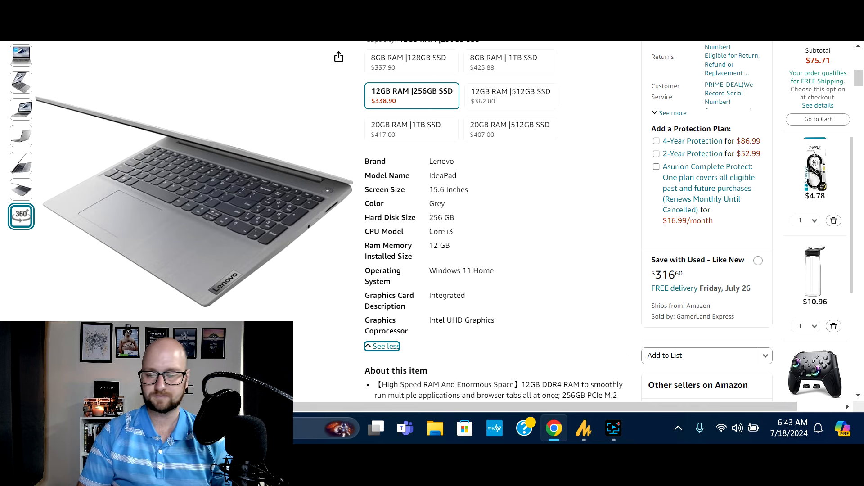
pyautogui.moveTo(532, 276)
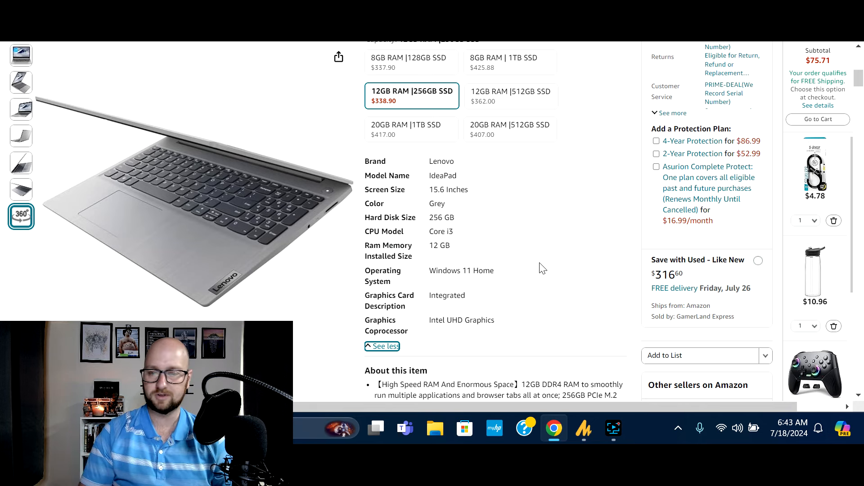
pyautogui.moveTo(561, 244)
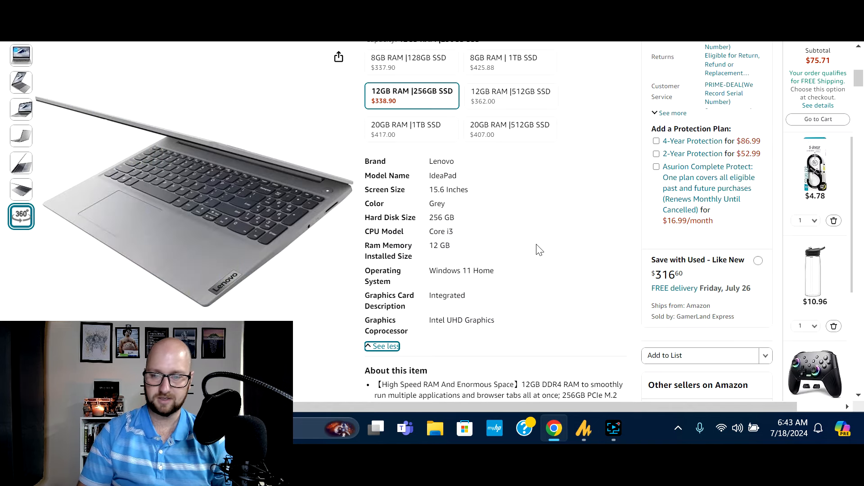
pyautogui.scroll(-3)
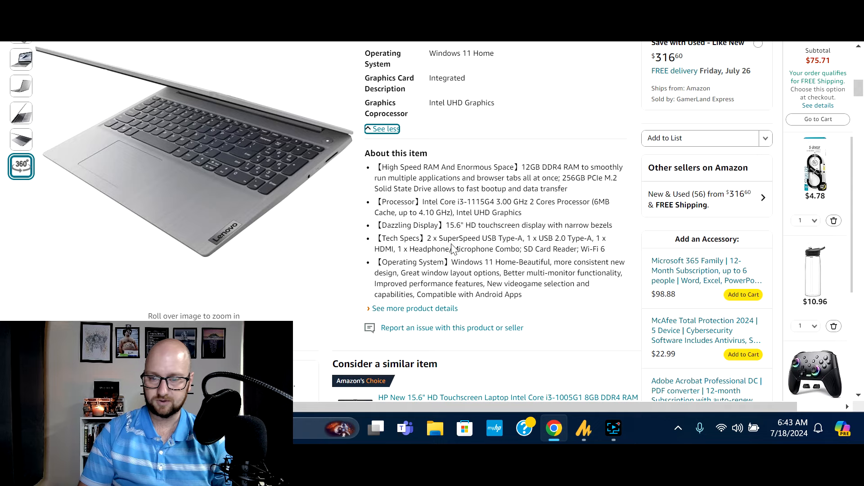
pyautogui.moveTo(382, 296)
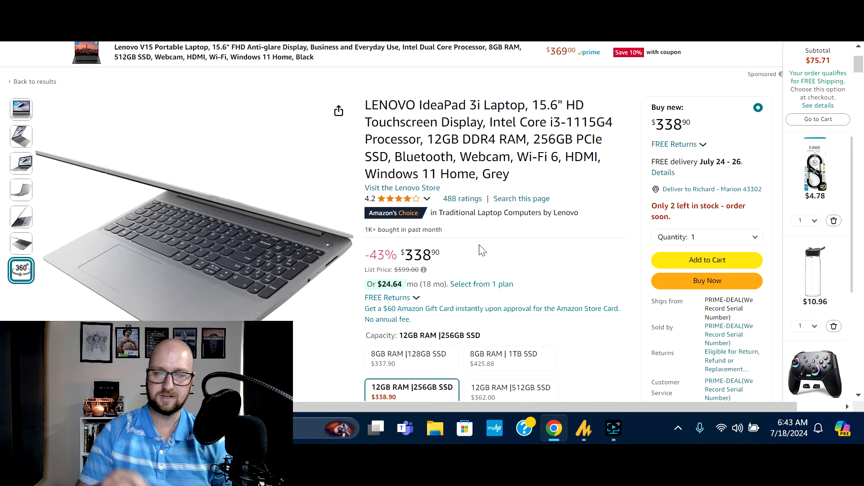
pyautogui.moveTo(501, 263)
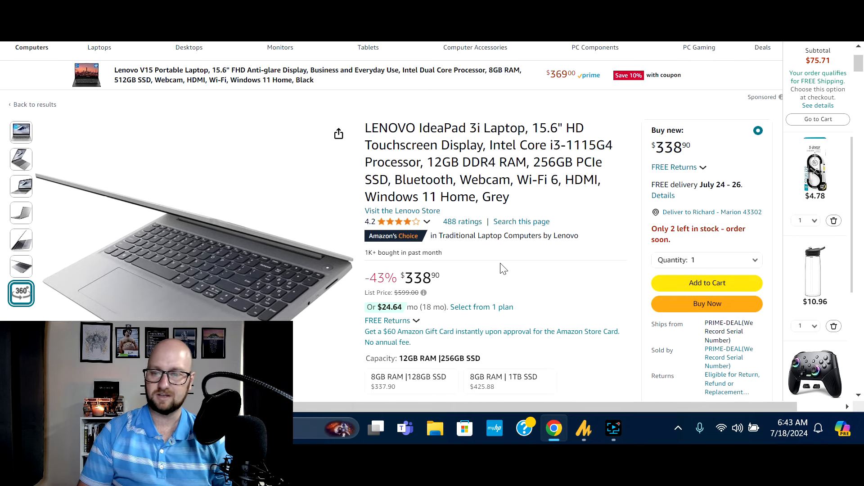
# Move on from the Lenovo listing to the Samsung Galaxy Book4 Pro page at $1,161.85.
pyautogui.scroll(-3)
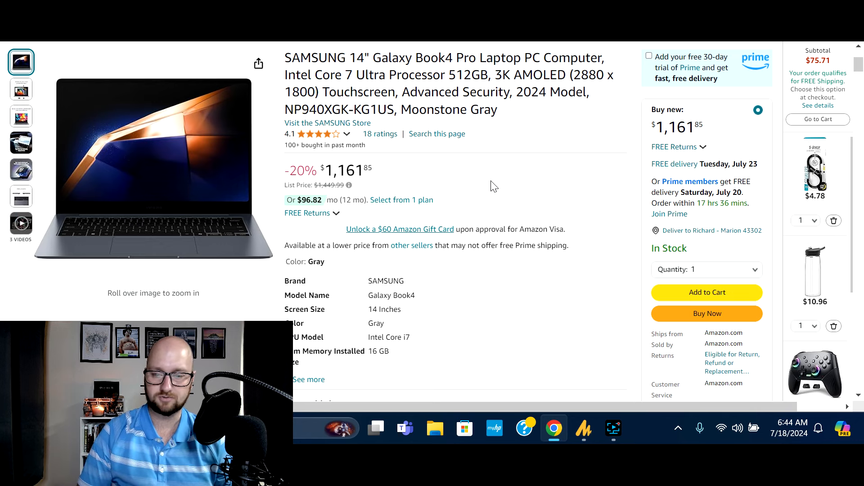
pyautogui.moveTo(131, 151)
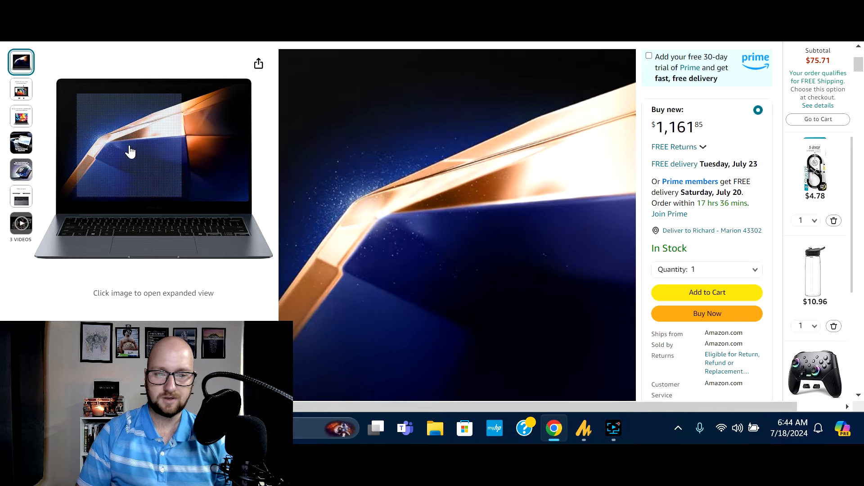
# Browse the Samsung Galaxy Book4 Pro promo images: productive days, color, touchscreen, security and ports.
pyautogui.click(20, 89)
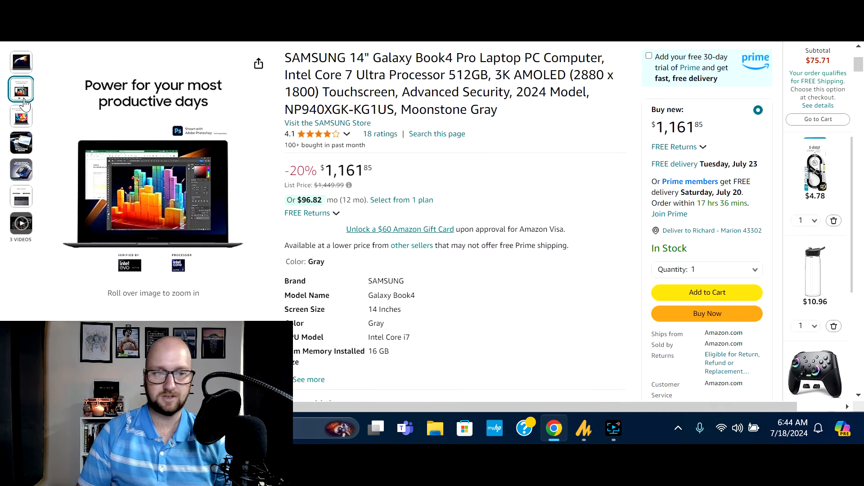
pyautogui.click(21, 116)
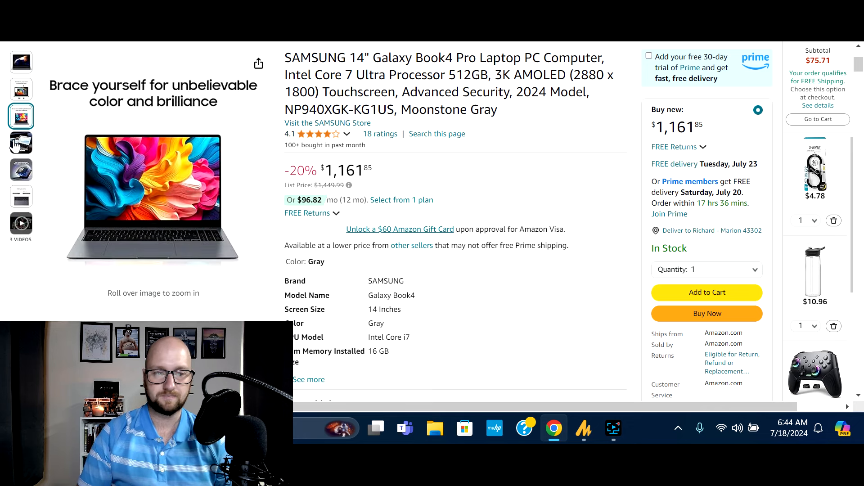
pyautogui.click(20, 142)
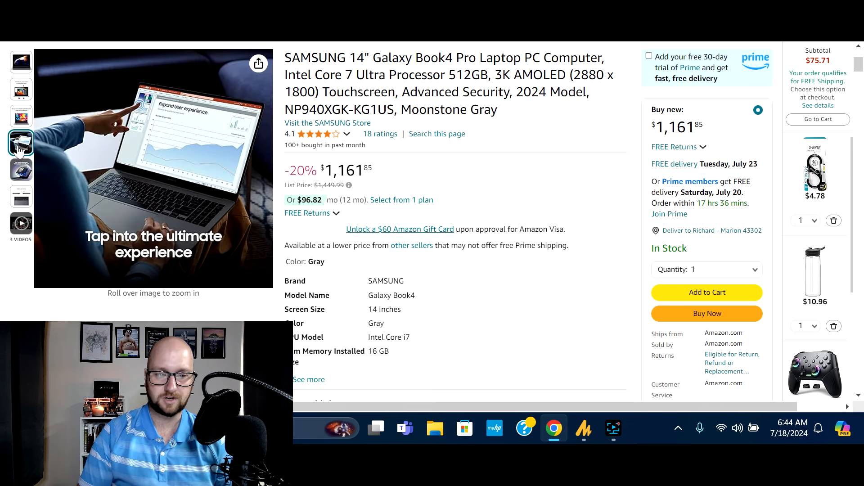
pyautogui.click(21, 169)
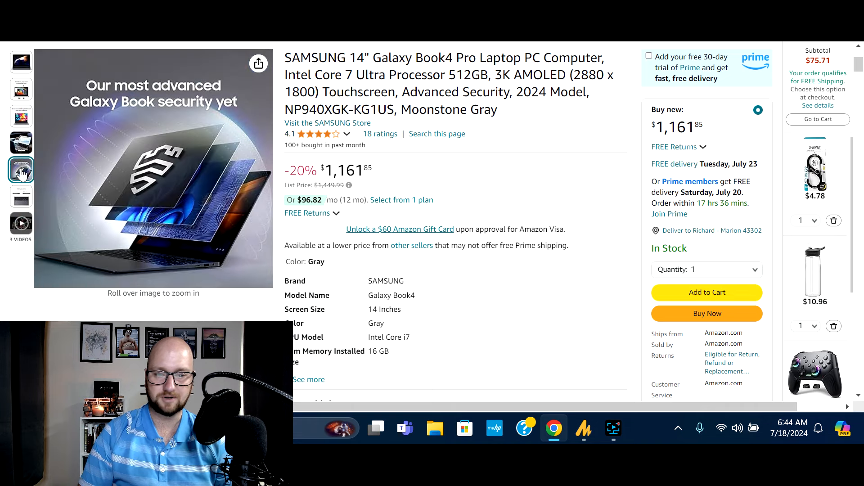
pyautogui.click(21, 196)
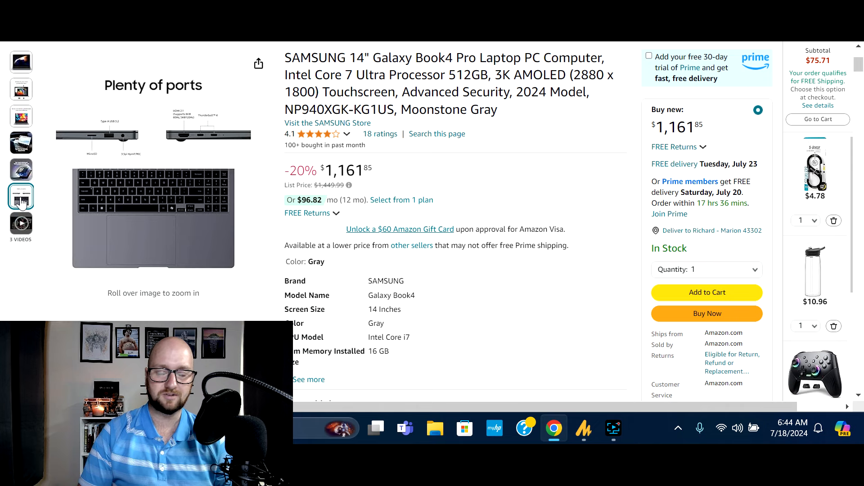
pyautogui.moveTo(104, 135)
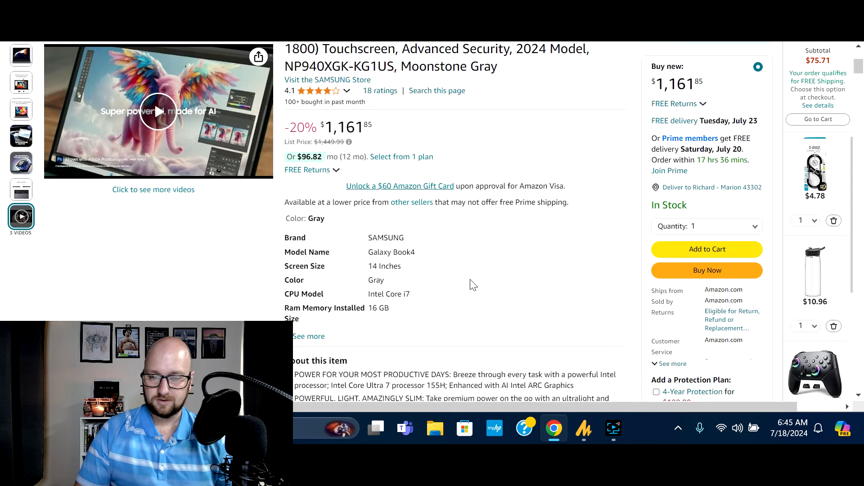
# Expand the Samsung laptop's full spec list showing OS, graphics card, CPU speed and disk type.
pyautogui.click(309, 336)
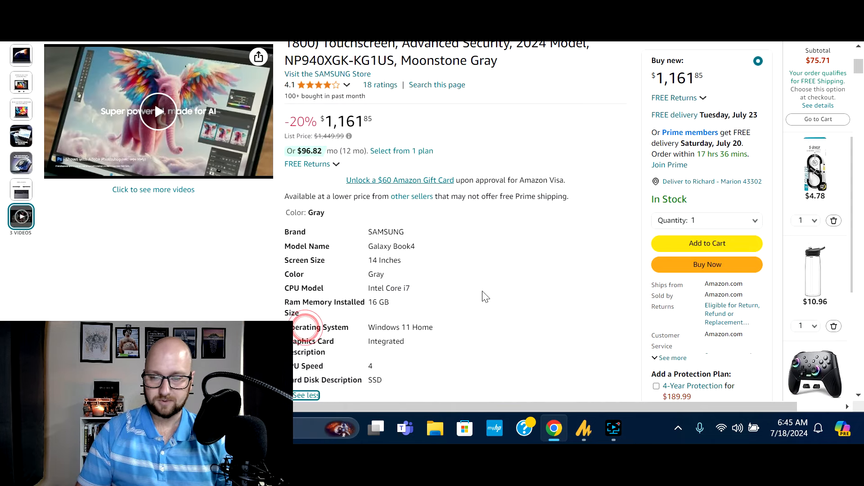
pyautogui.scroll(-3)
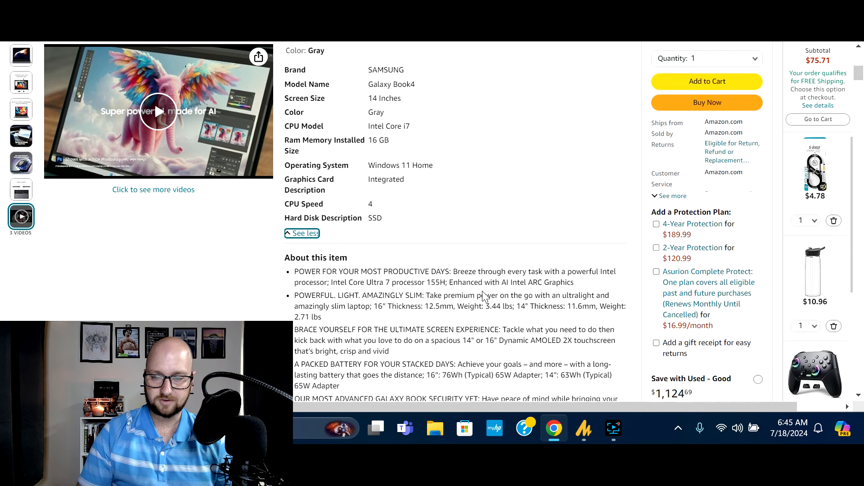
pyautogui.doubleClick(374, 208)
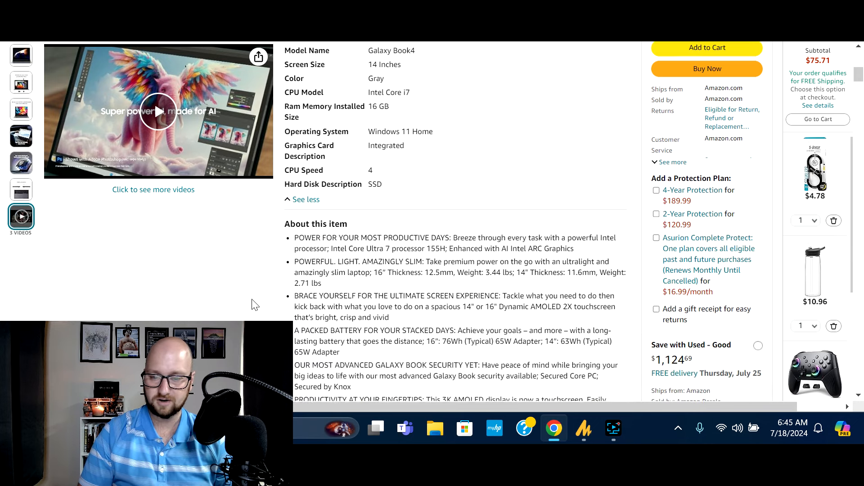
pyautogui.scroll(-3)
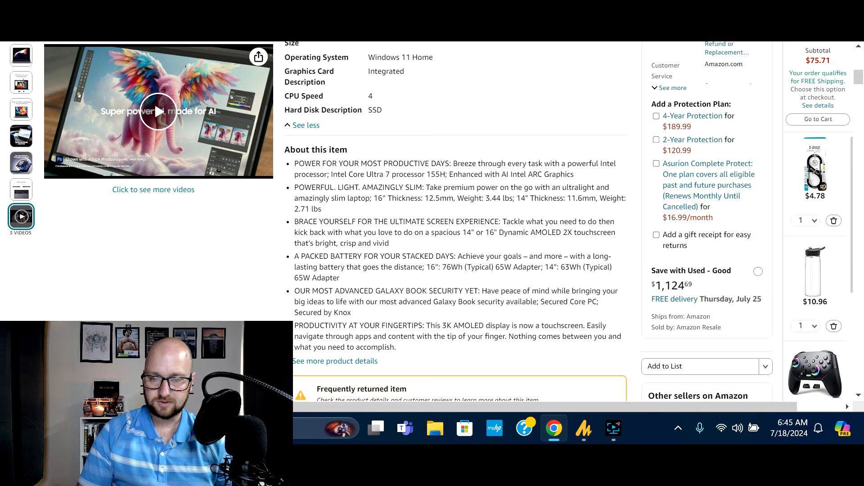
pyautogui.moveTo(460, 215)
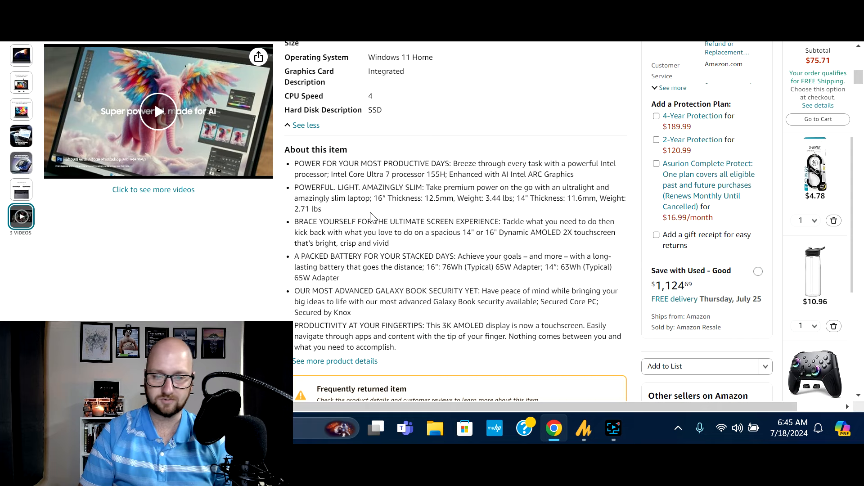
# Review the Samsung Galaxy Book4 Pro's About this item bullets further down the page.
pyautogui.scroll(-3)
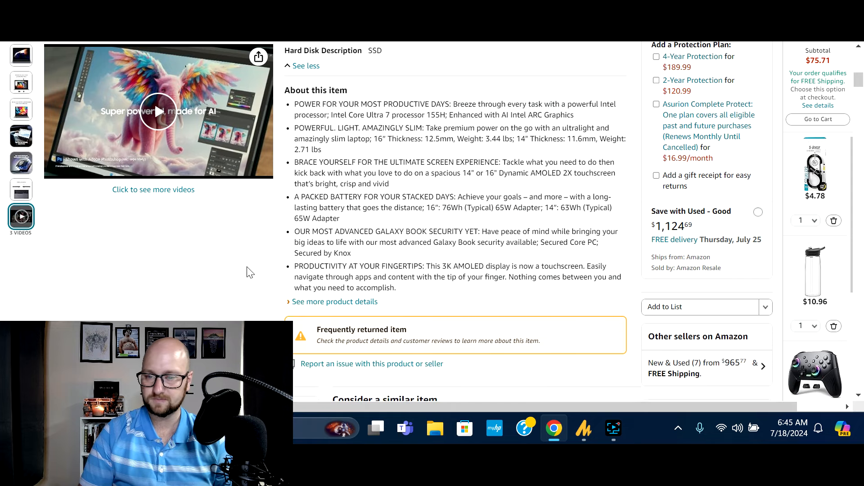
pyautogui.scroll(-3)
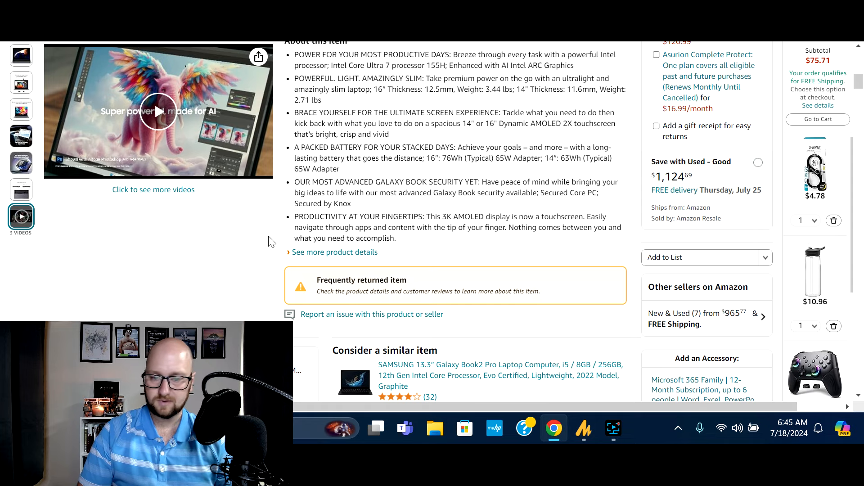
pyautogui.scroll(-3)
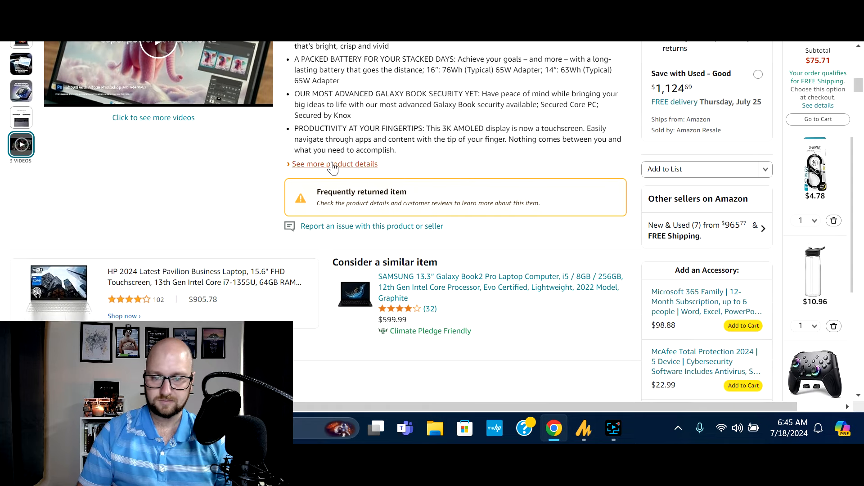
pyautogui.click(335, 164)
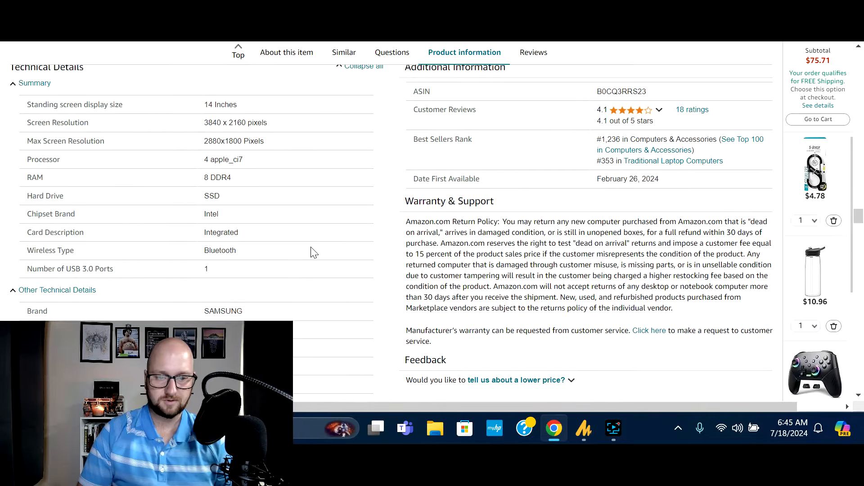
pyautogui.scroll(-3)
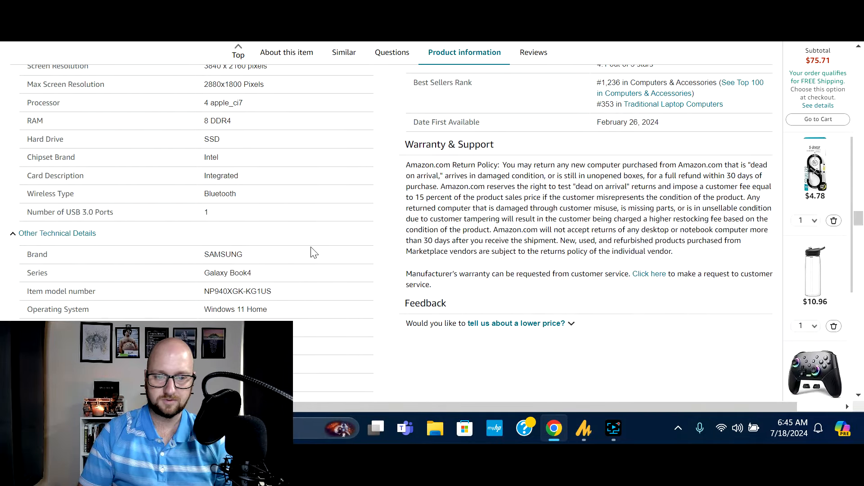
pyautogui.scroll(-3)
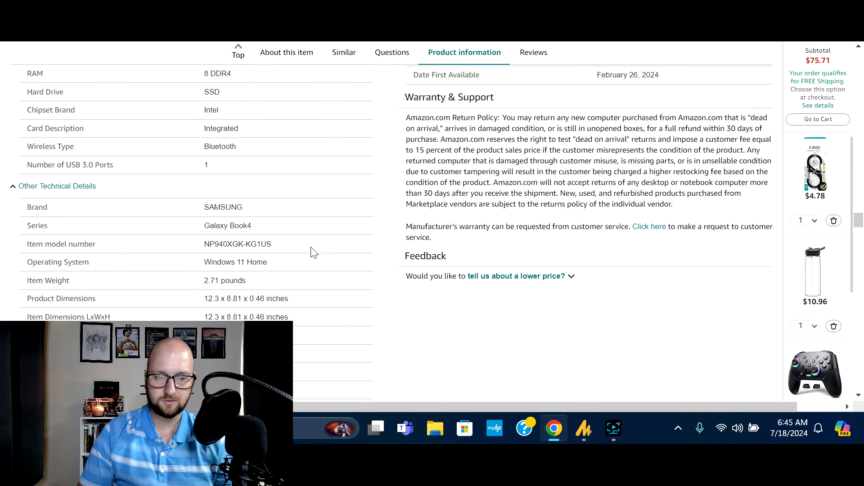
pyautogui.scroll(-3)
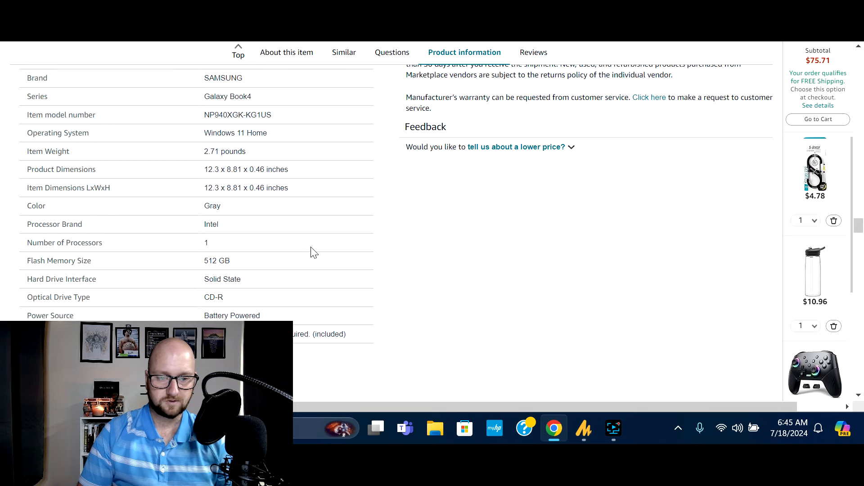
pyautogui.scroll(-3)
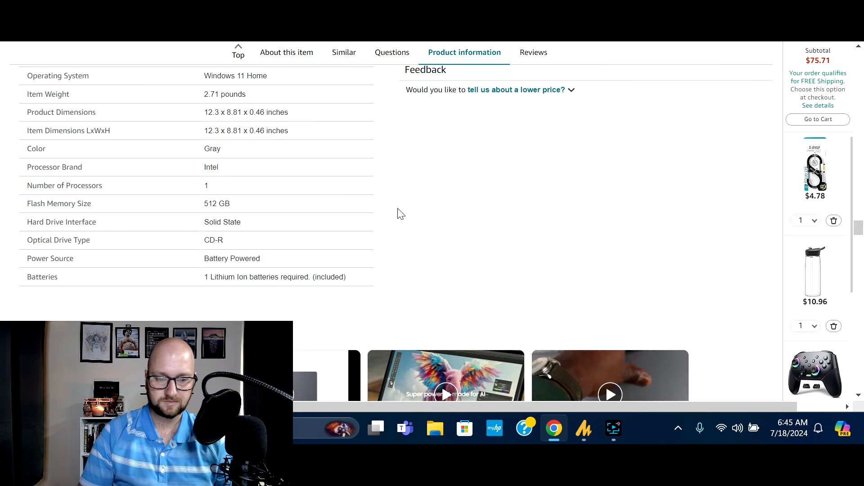
pyautogui.scroll(3)
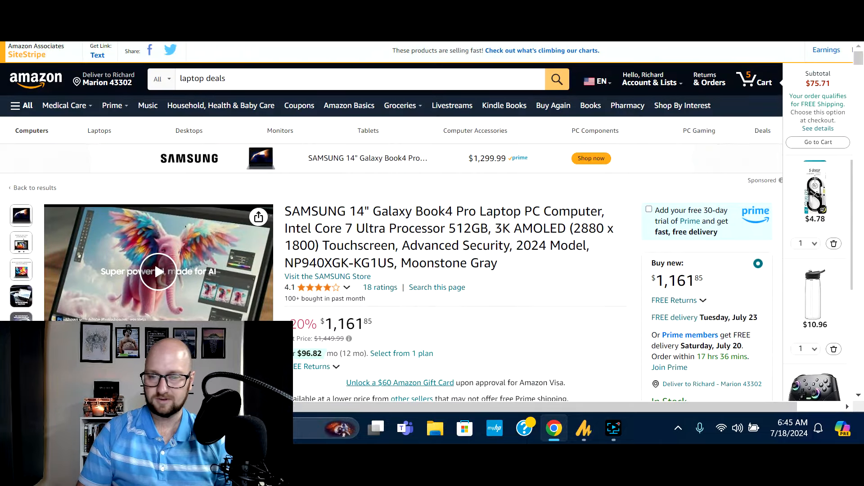
pyautogui.scroll(-3)
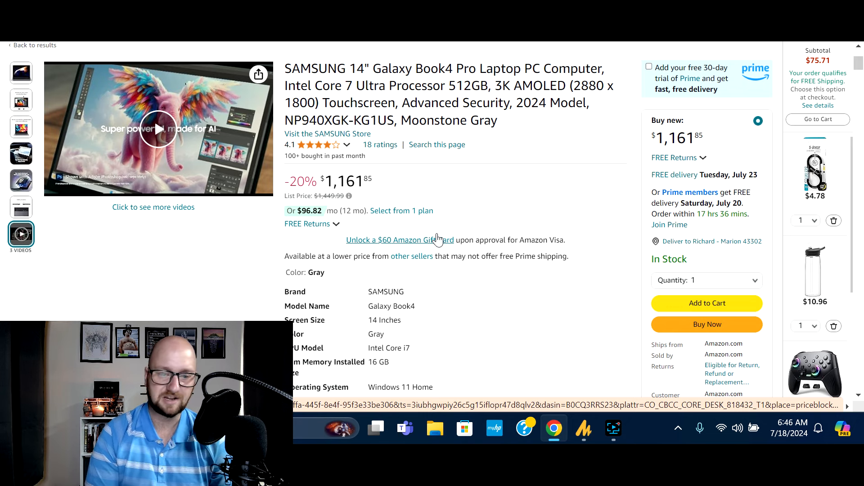
pyautogui.moveTo(447, 200)
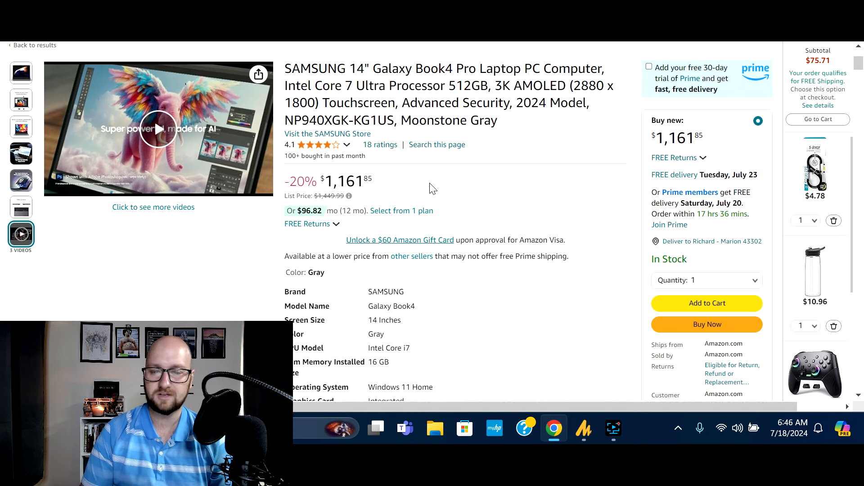
pyautogui.moveTo(491, 201)
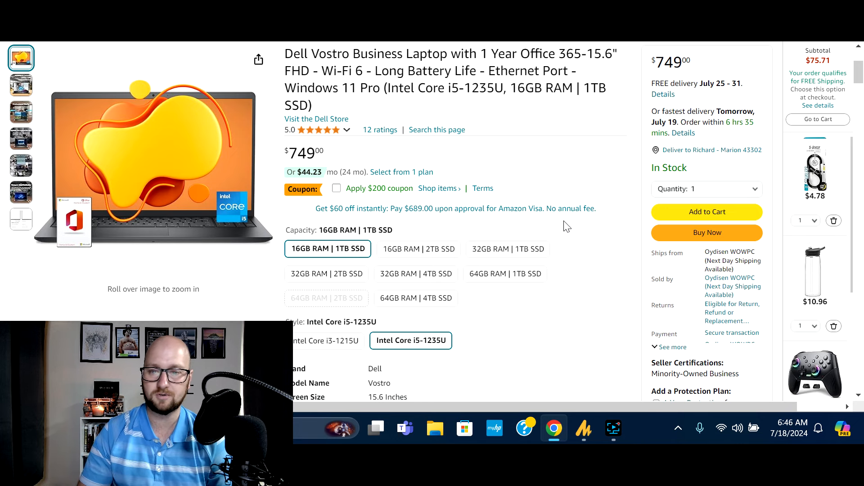
pyautogui.moveTo(496, 122)
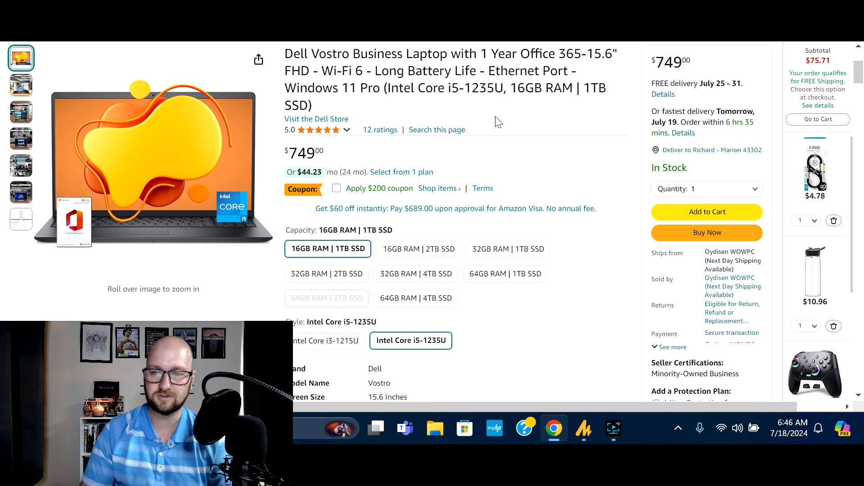
pyautogui.moveTo(544, 107)
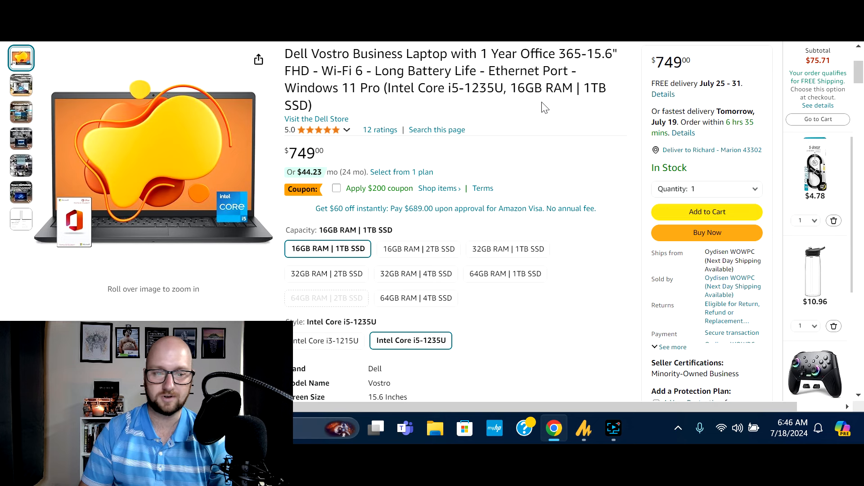
pyautogui.moveTo(568, 112)
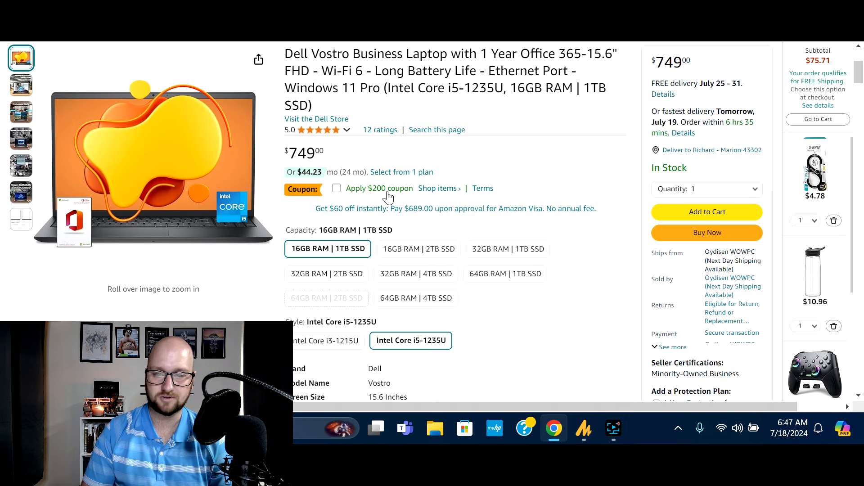
pyautogui.moveTo(542, 352)
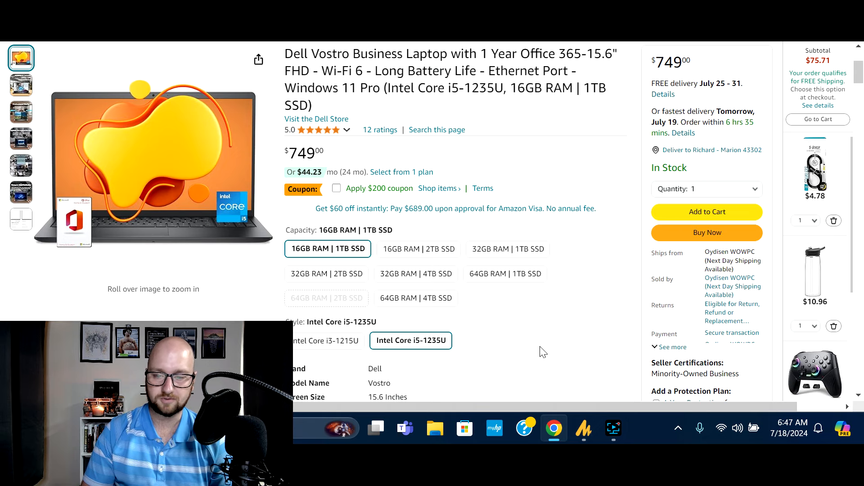
# Browse the $749 Dell Vostro gallery through the processor and Designed for Professionals images toward the specs.
pyautogui.scroll(-3)
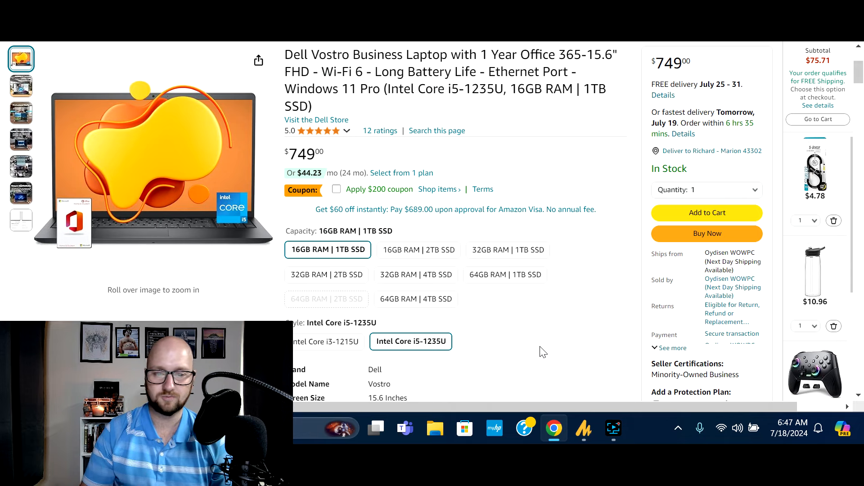
pyautogui.click(20, 86)
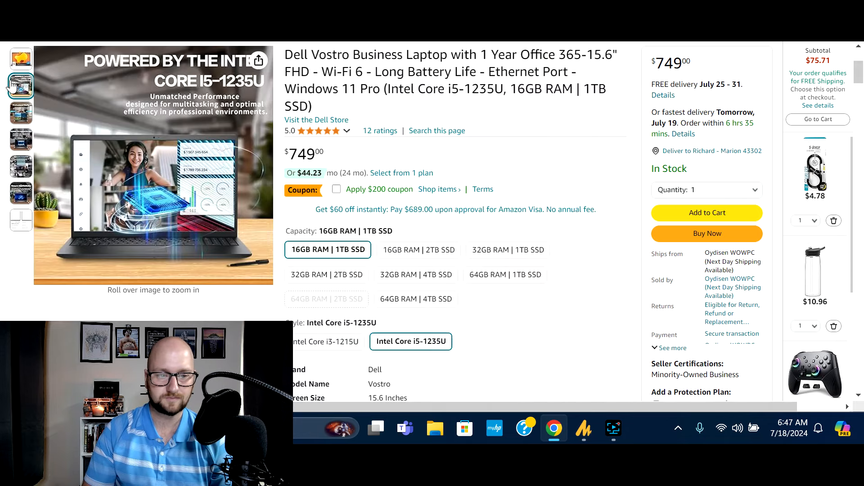
pyautogui.click(21, 113)
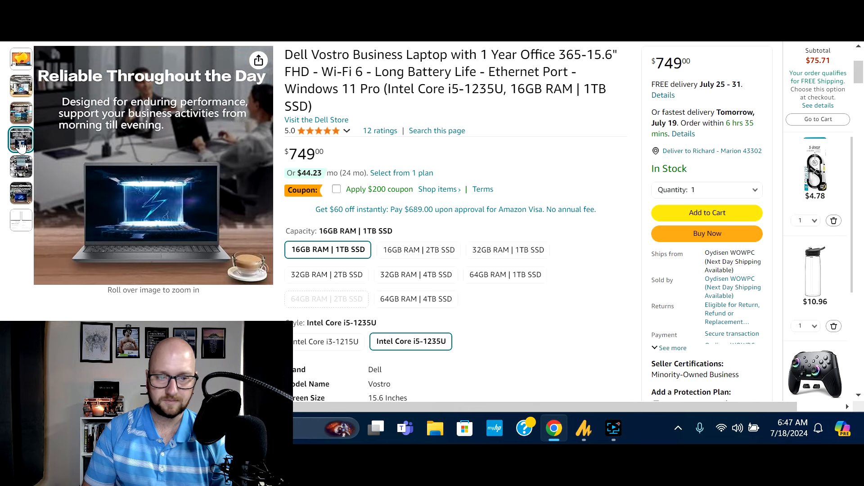
pyautogui.click(21, 167)
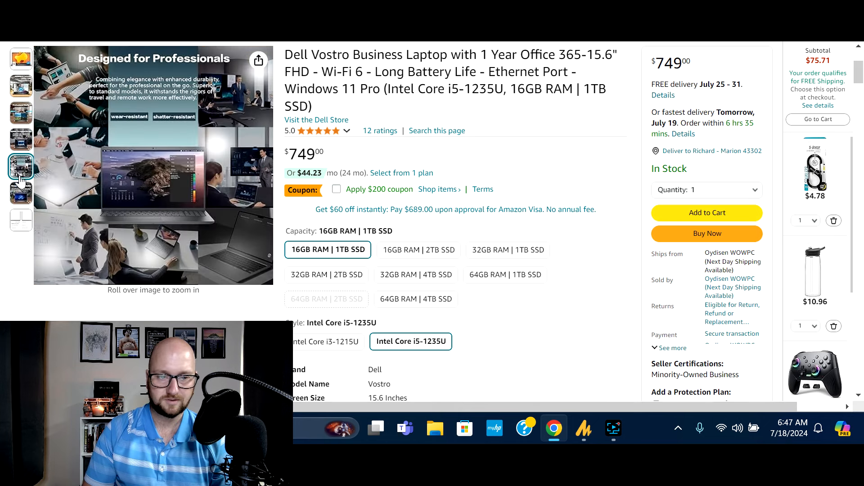
pyautogui.scroll(-3)
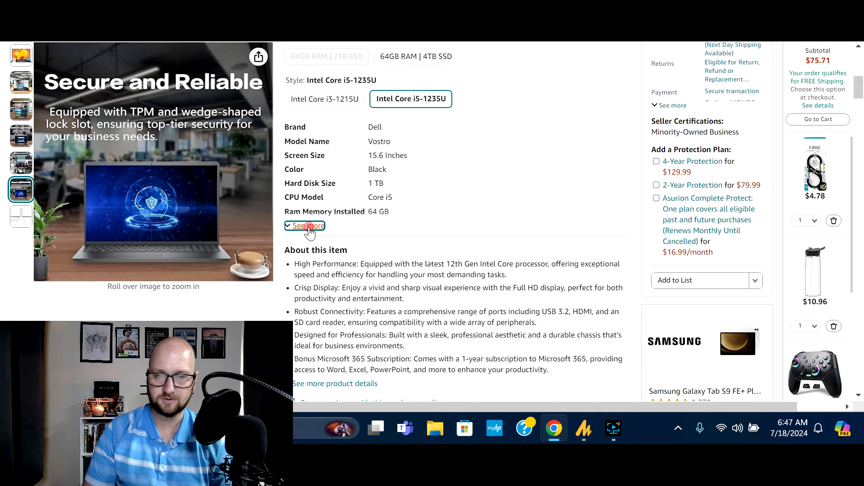
# Expand the Dell Vostro specs and feature bullets, then show its full technical details table.
pyautogui.click(305, 226)
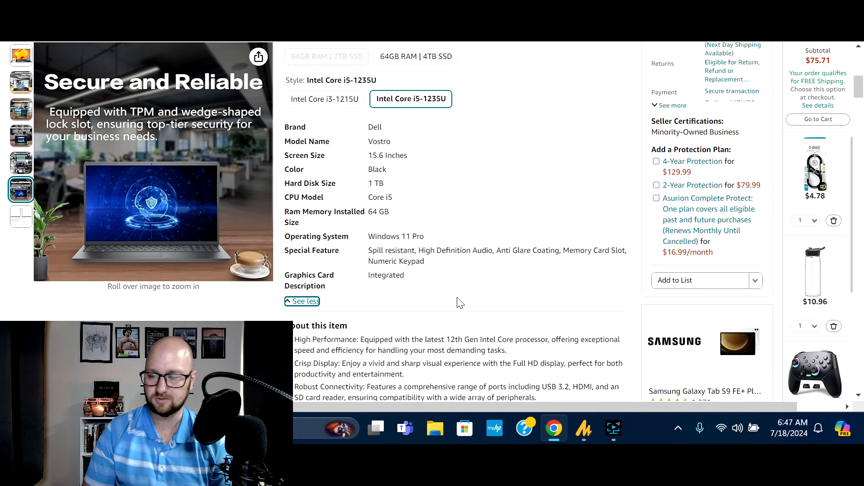
pyautogui.scroll(-3)
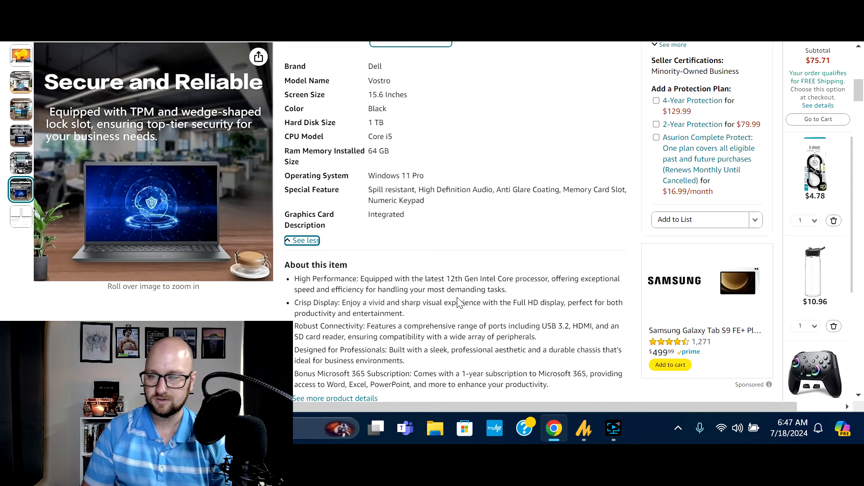
pyautogui.moveTo(532, 208)
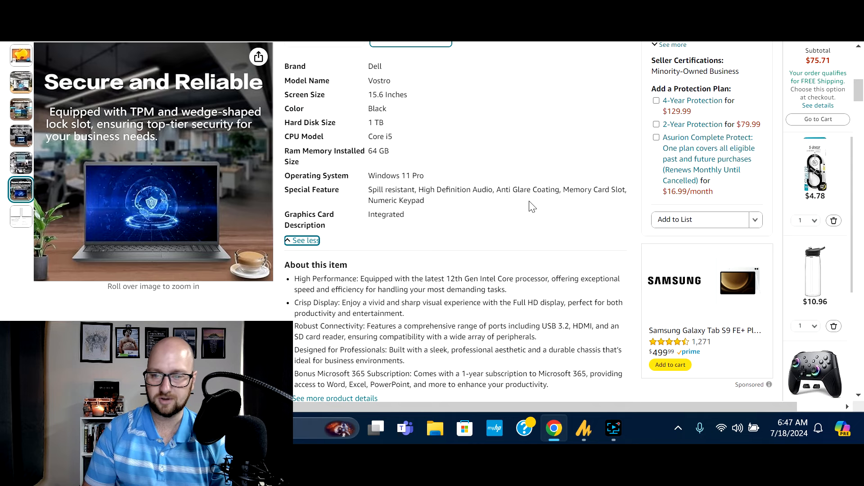
pyautogui.moveTo(522, 245)
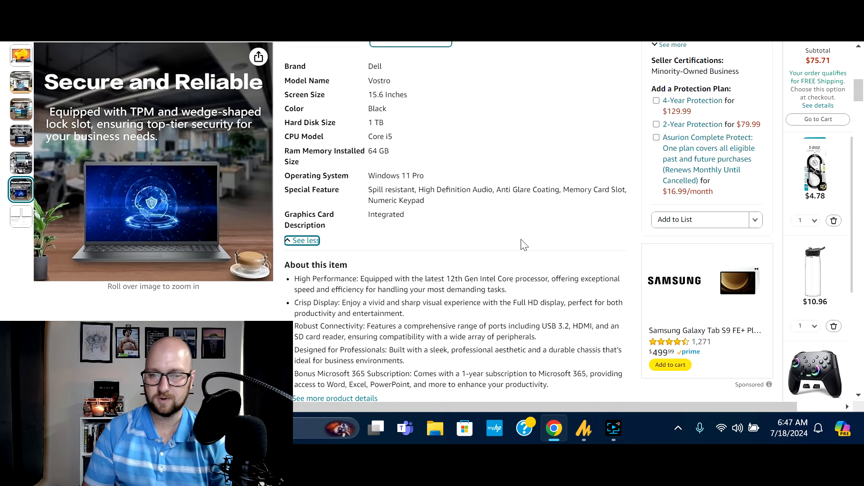
pyautogui.scroll(-3)
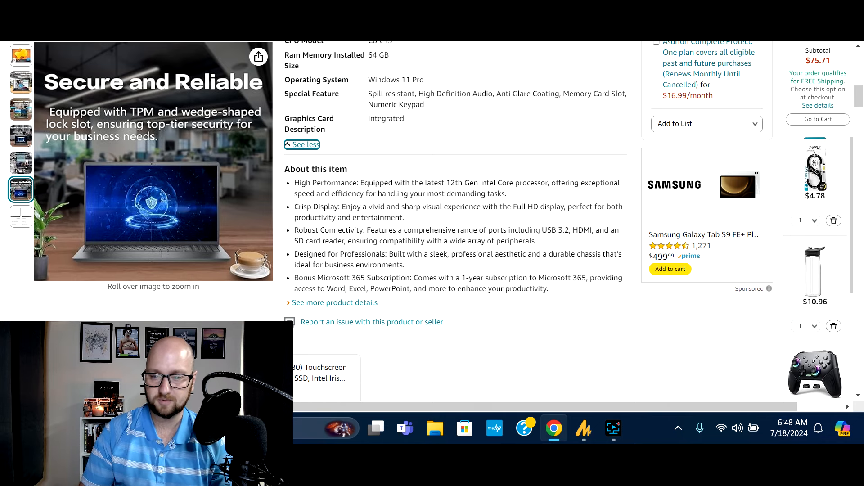
pyautogui.scroll(-3)
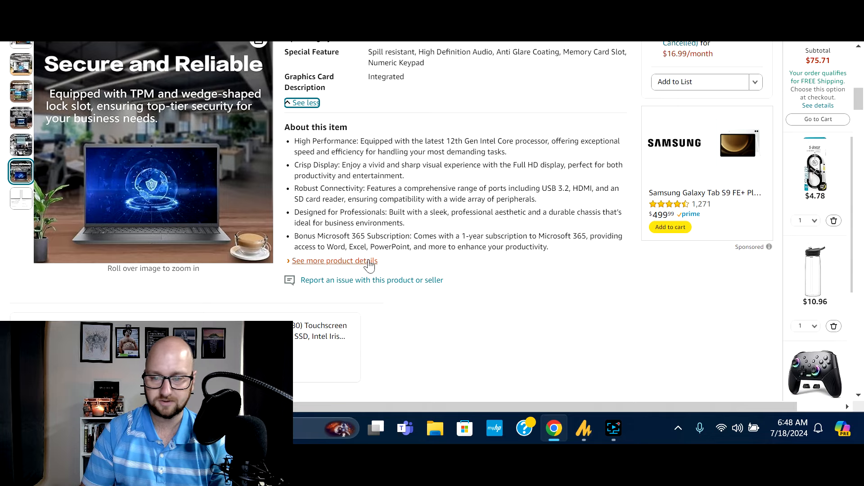
pyautogui.click(335, 261)
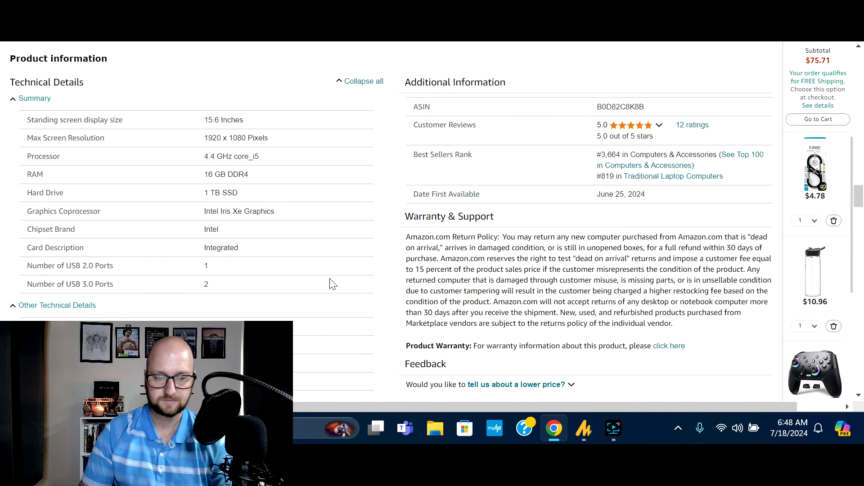
pyautogui.scroll(-3)
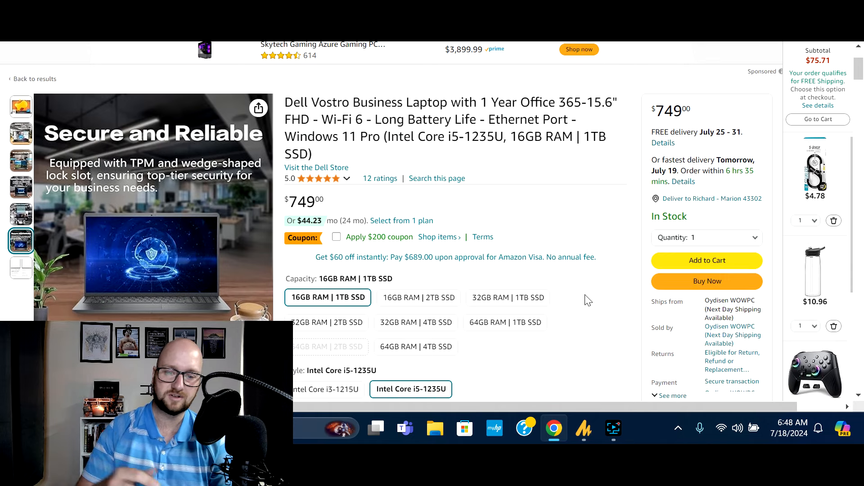
pyautogui.moveTo(545, 210)
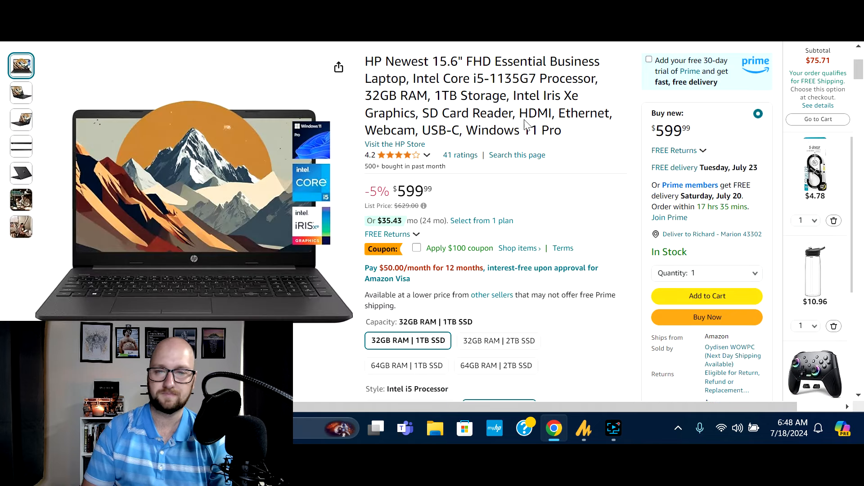
pyautogui.moveTo(567, 231)
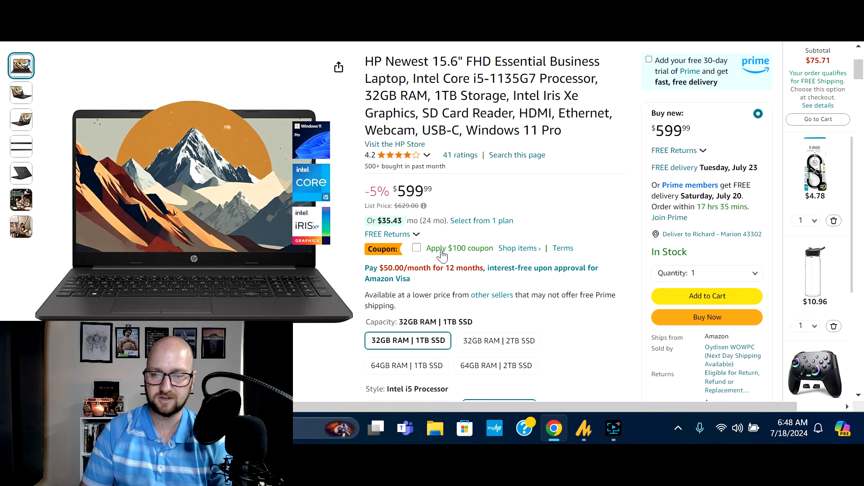
pyautogui.moveTo(464, 259)
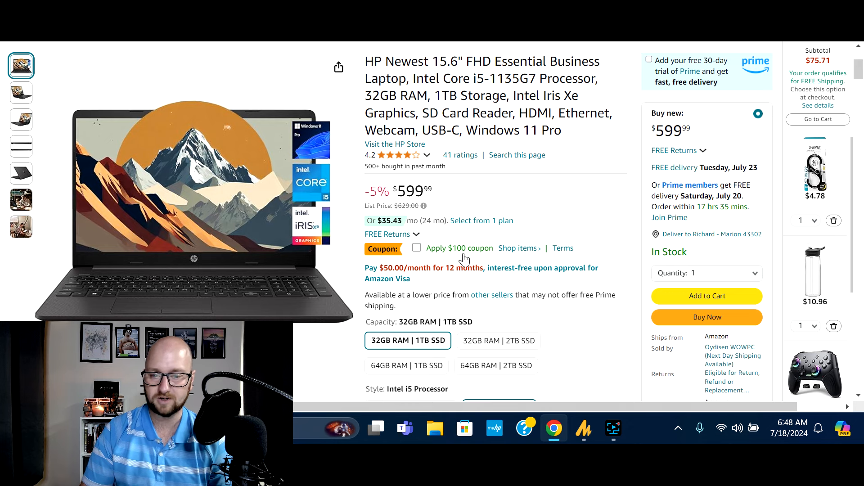
pyautogui.moveTo(545, 208)
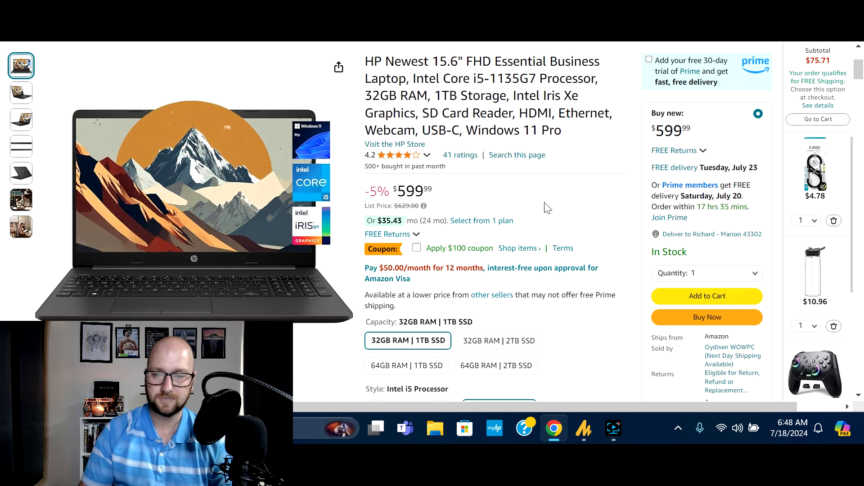
# View the HP 15.6" Essential Business Laptop's angled photo on its $599.99 listing.
pyautogui.click(21, 91)
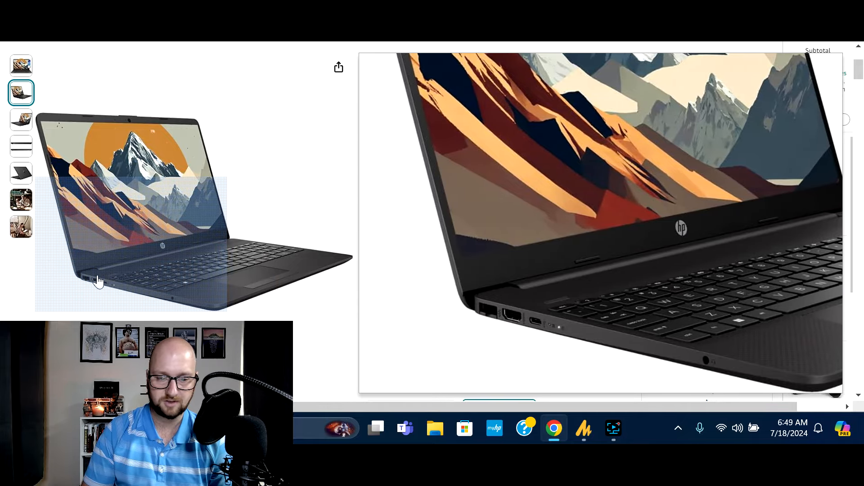
# Browse the HP laptop's side, port, back and family photos, then return to the main front view.
pyautogui.click(21, 120)
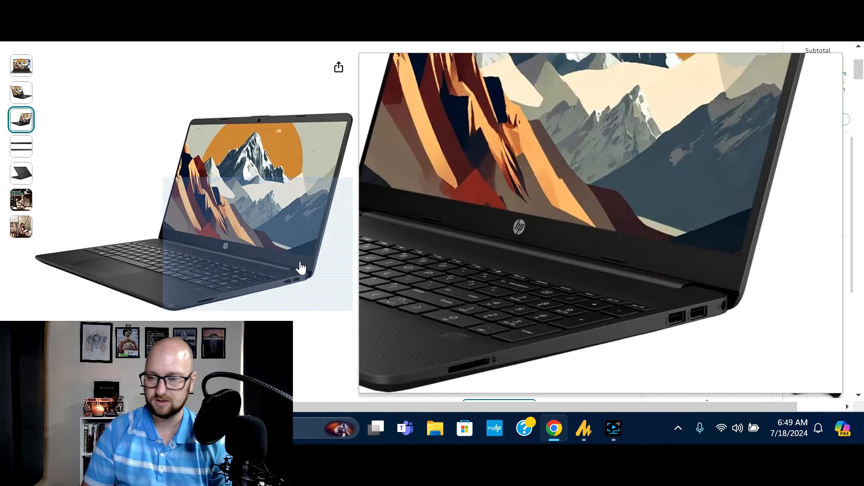
pyautogui.click(21, 147)
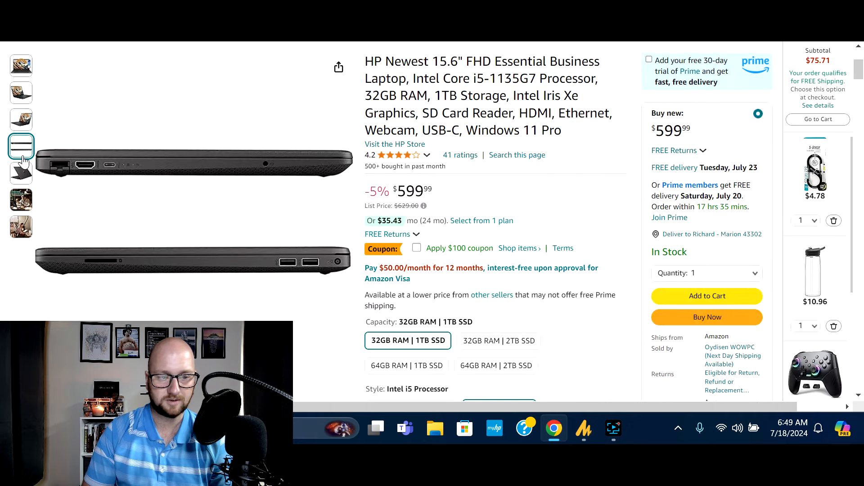
pyautogui.click(21, 173)
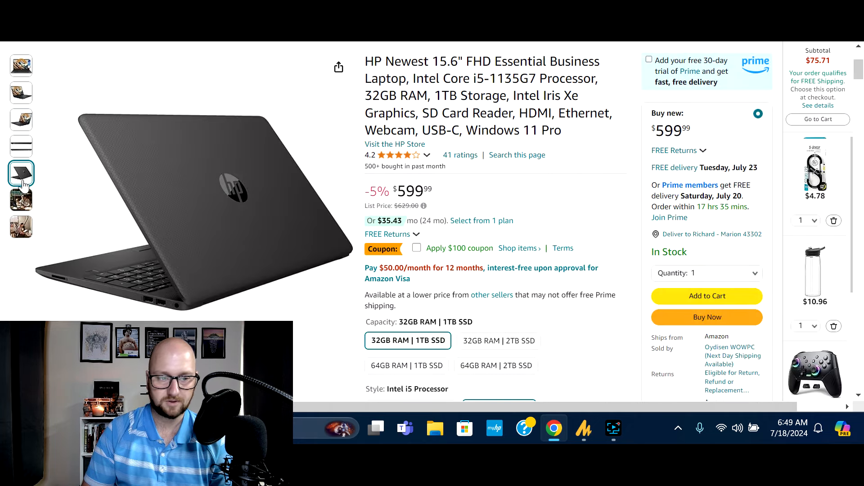
pyautogui.click(21, 199)
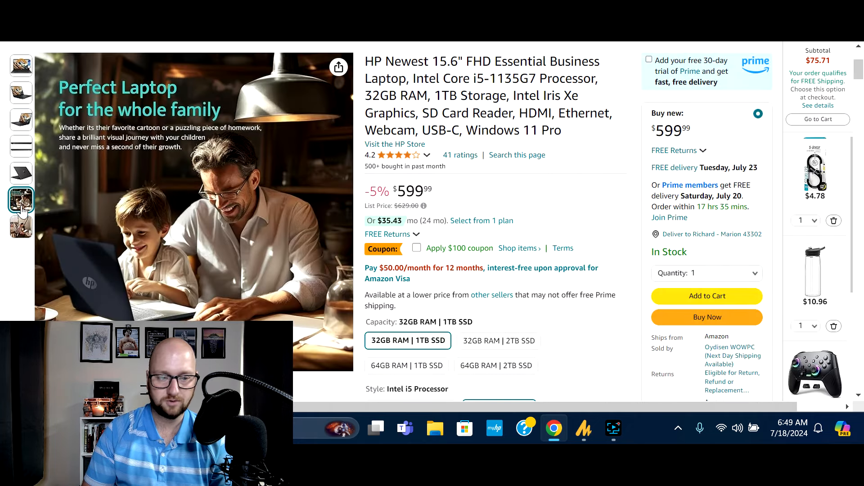
pyautogui.click(20, 146)
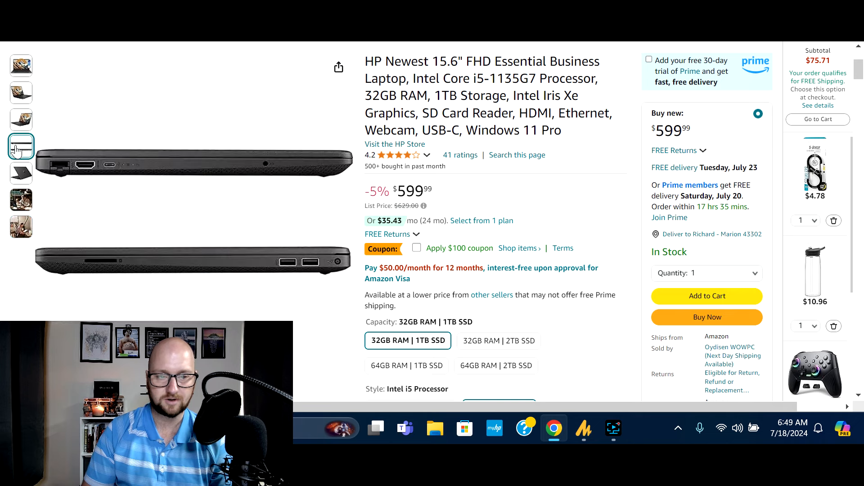
pyautogui.click(21, 65)
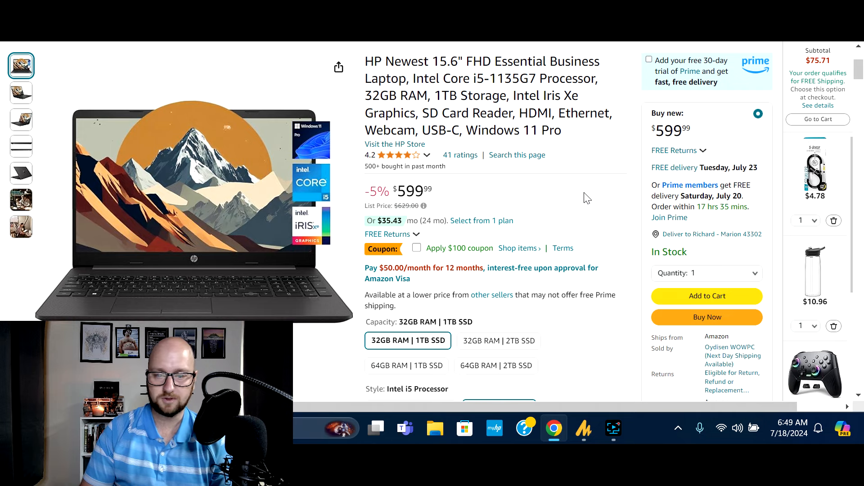
pyautogui.scroll(-3)
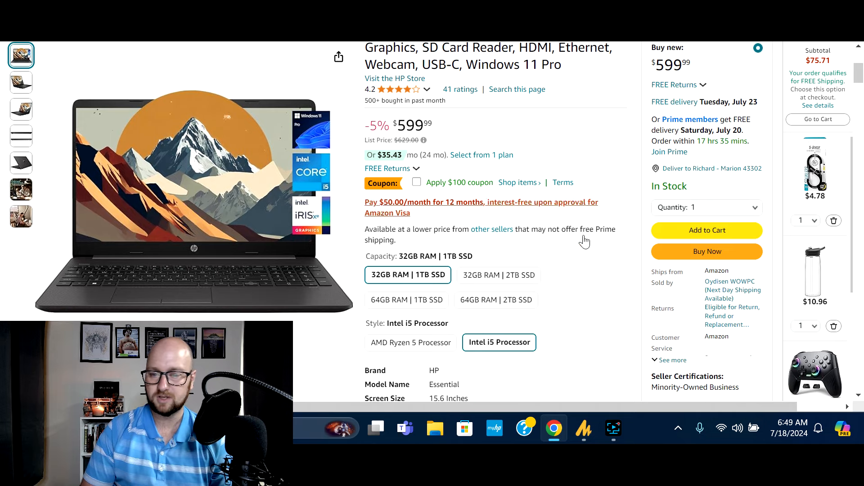
# Expand the HP laptop's key specs list and bring its Technical Details table into view.
pyautogui.scroll(-3)
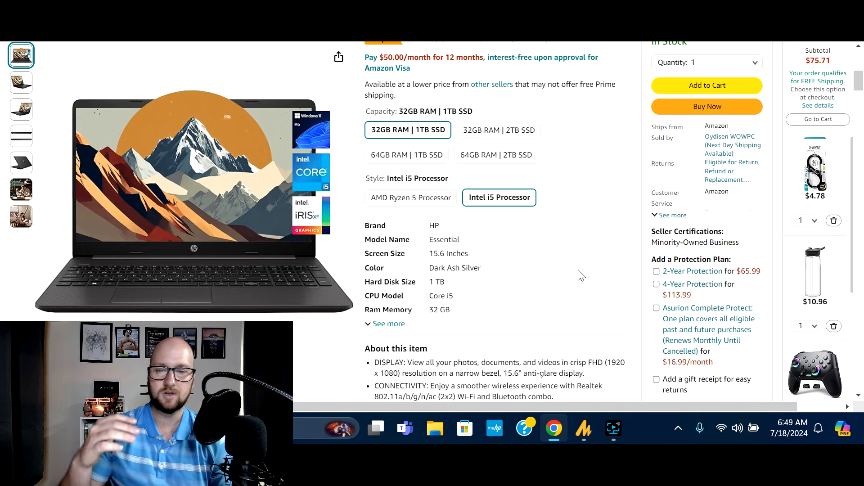
pyautogui.scroll(-3)
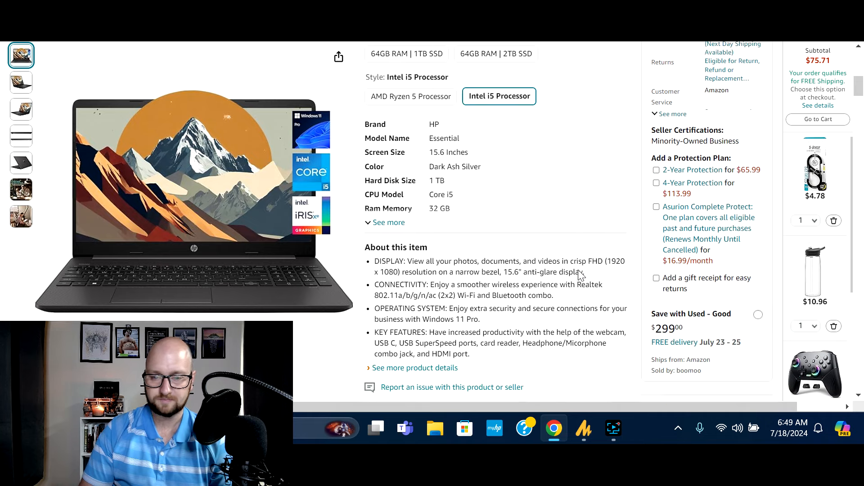
pyautogui.click(388, 223)
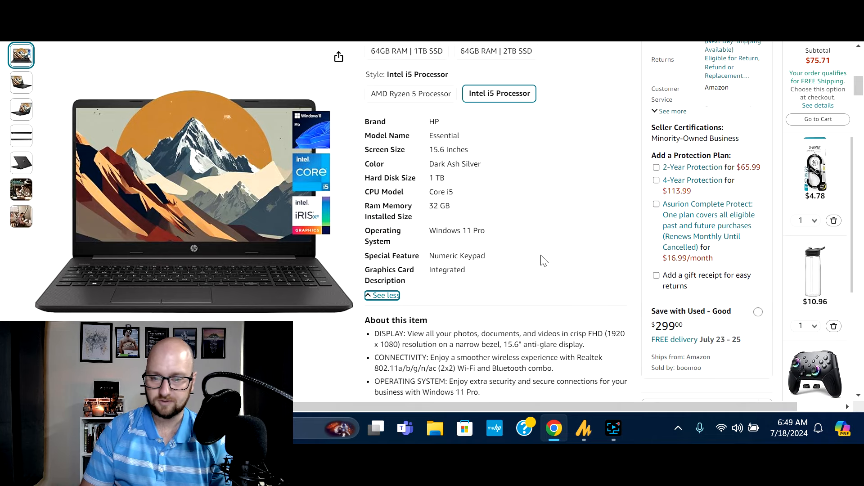
pyautogui.scroll(-3)
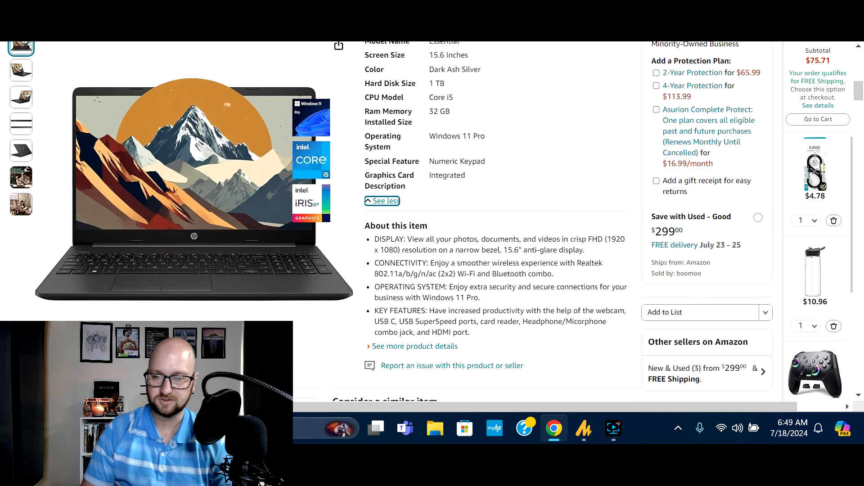
pyautogui.scroll(-3)
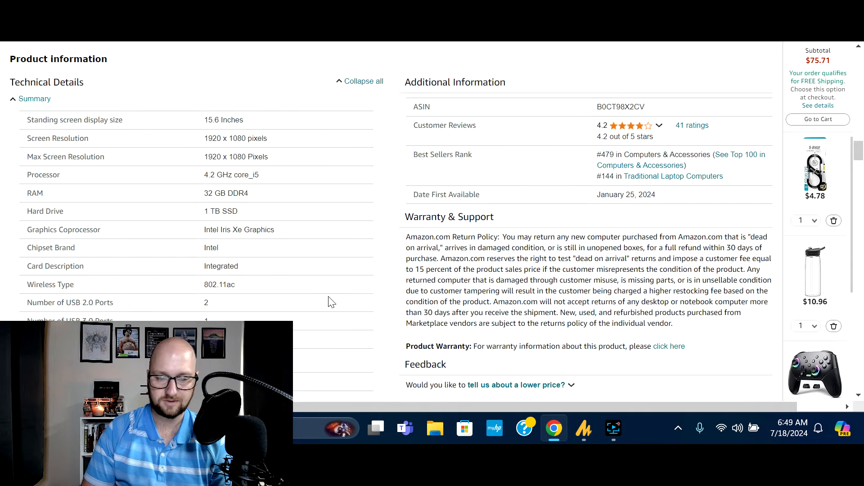
# Highlight the 8.25 Hours battery life value and review the HP laptop's other technical details.
pyautogui.scroll(-3)
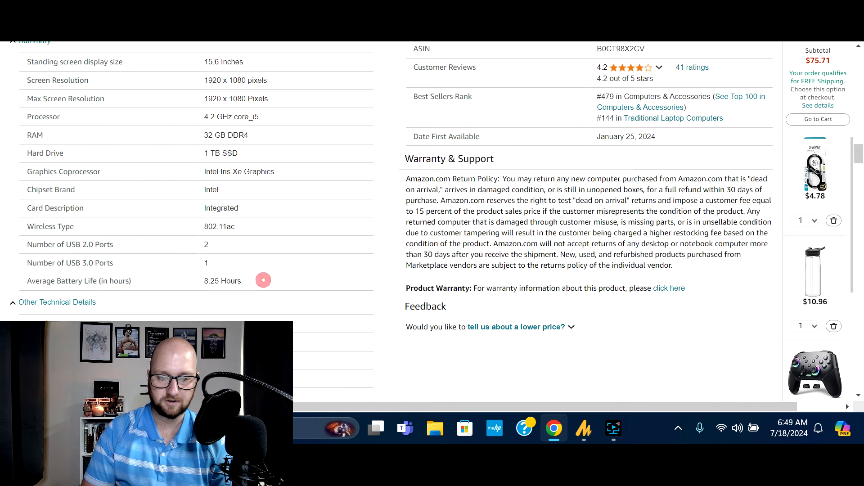
pyautogui.doubleClick(222, 280)
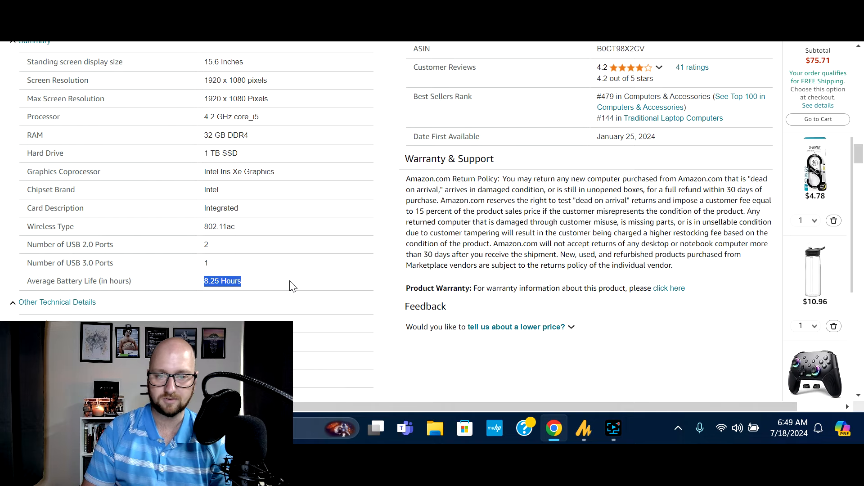
pyautogui.scroll(-3)
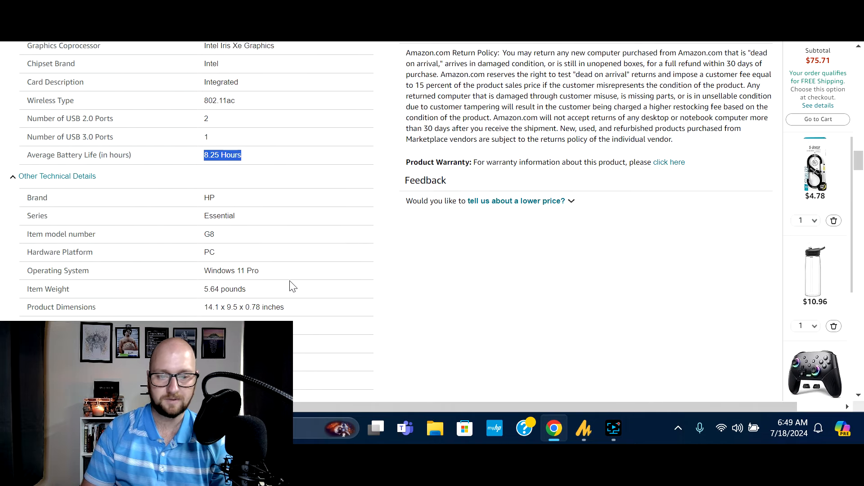
pyautogui.scroll(-3)
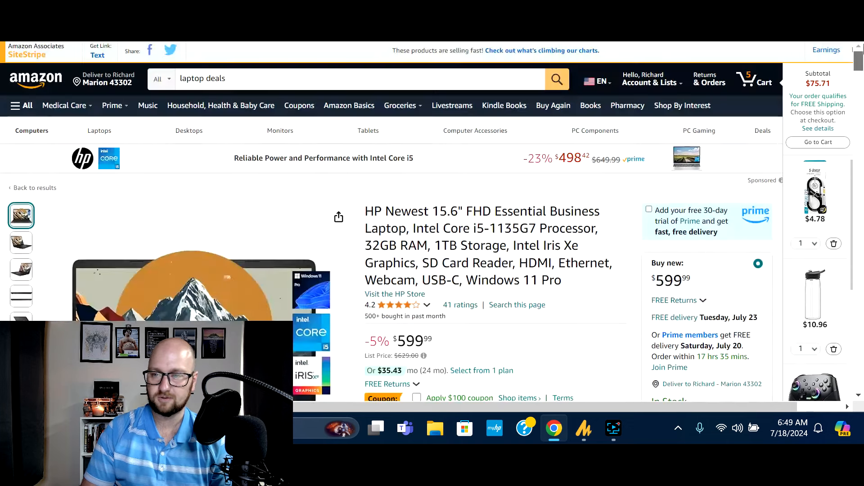
# Scroll down the page before switching to the $580 Lenovo ThinkBook 15 Gen 4 listing.
pyautogui.scroll(-3)
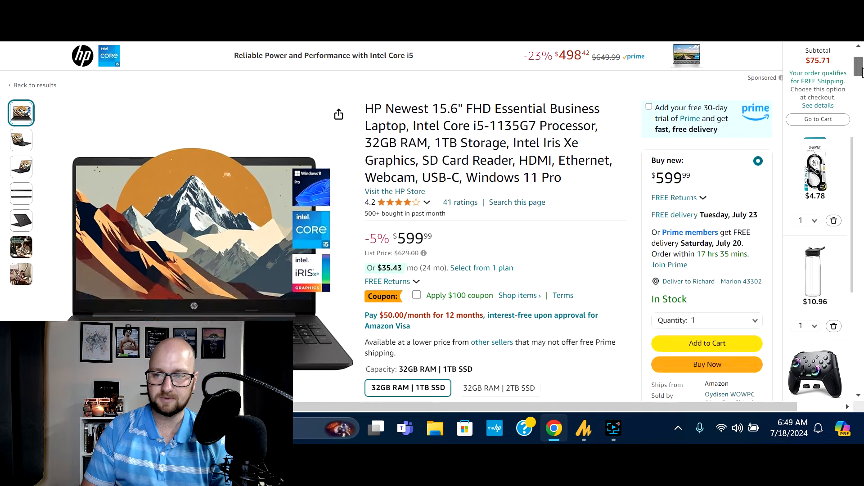
pyautogui.scroll(-3)
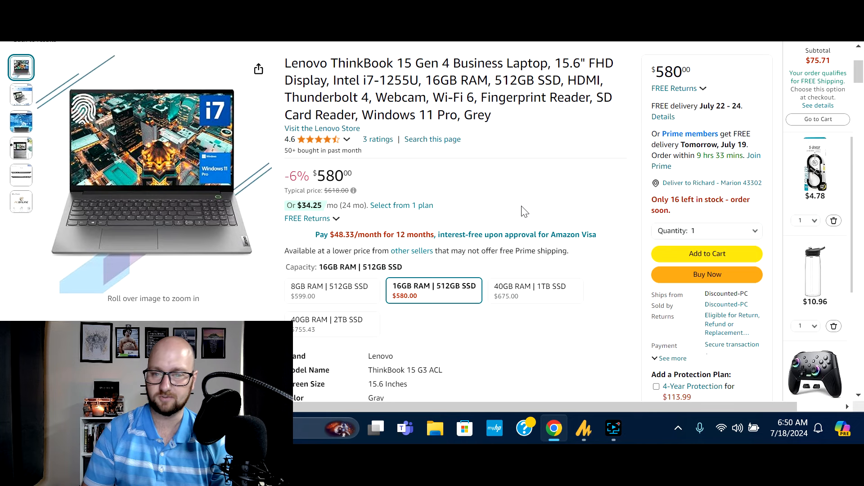
pyautogui.moveTo(537, 179)
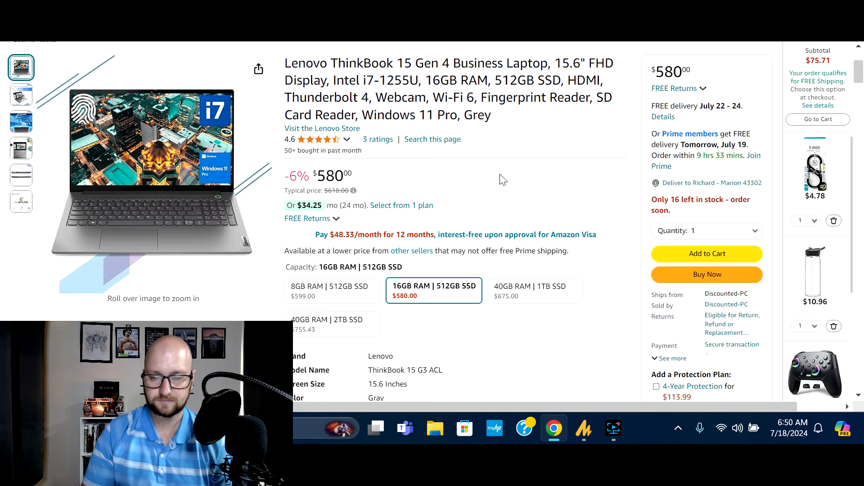
# Scroll to the Lenovo ThinkBook's capacity options ($599 to $755.43) and Core i7, 16GB specs.
pyautogui.scroll(-3)
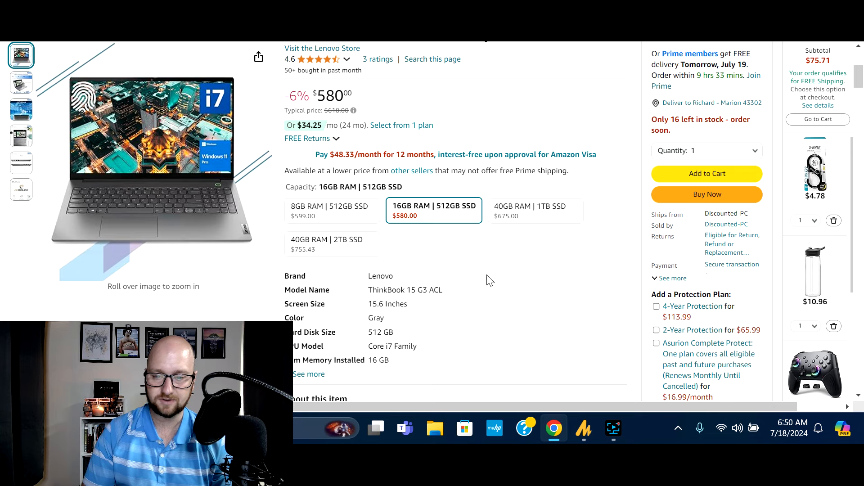
pyautogui.moveTo(508, 321)
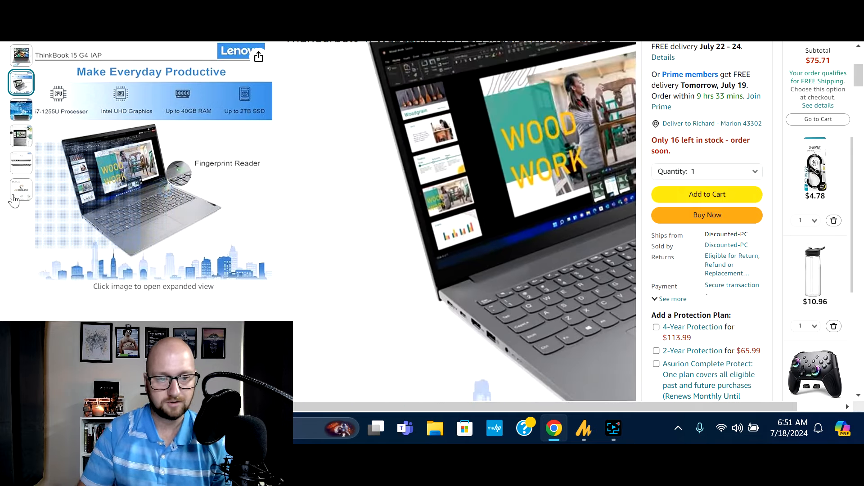
# View the ThinkBook's ports diagram, 15.6" FHD Display and Make Everyday Productive gallery photos.
pyautogui.click(21, 162)
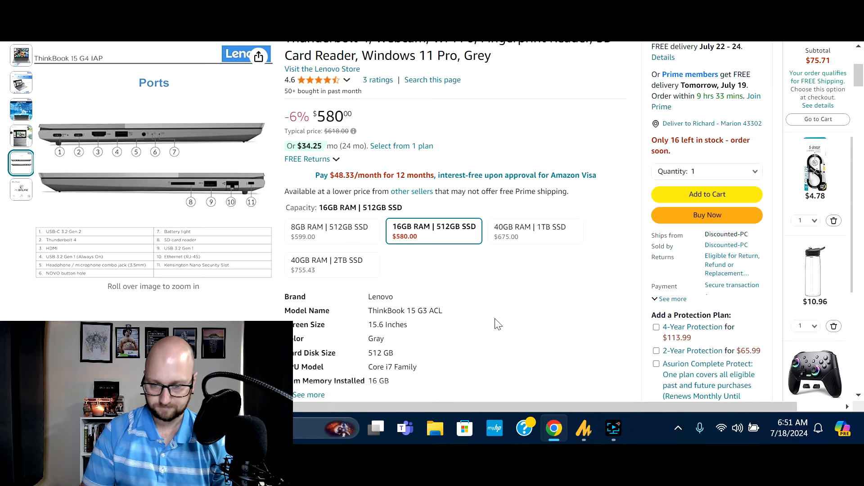
pyautogui.scroll(-3)
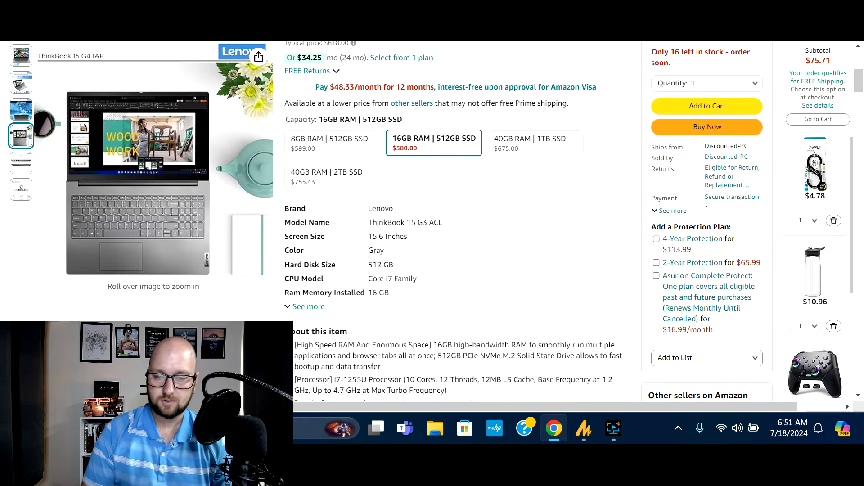
pyautogui.click(21, 109)
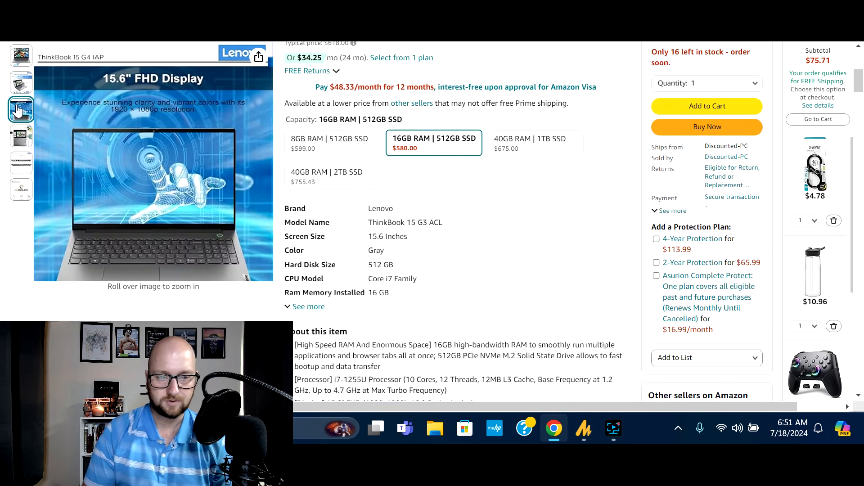
pyautogui.click(21, 82)
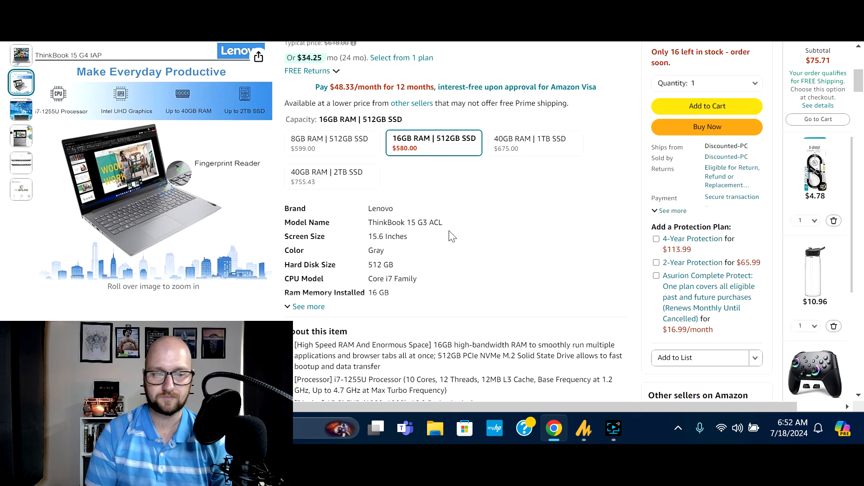
pyautogui.moveTo(521, 246)
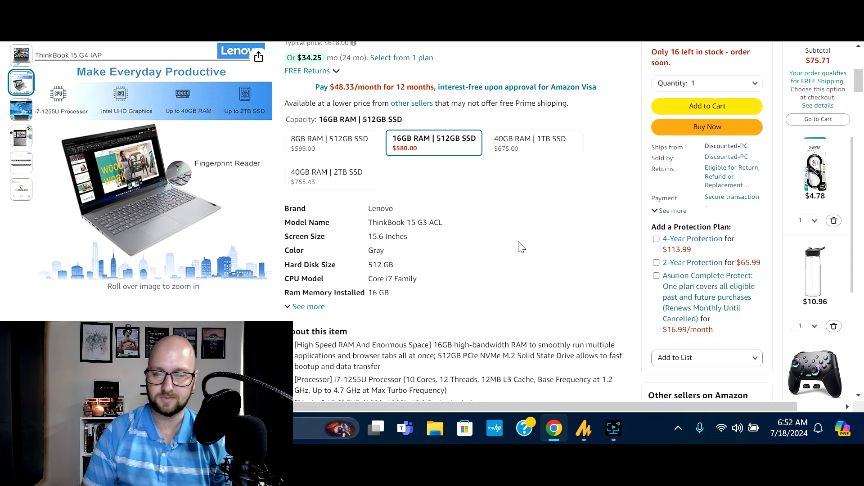
pyautogui.moveTo(508, 191)
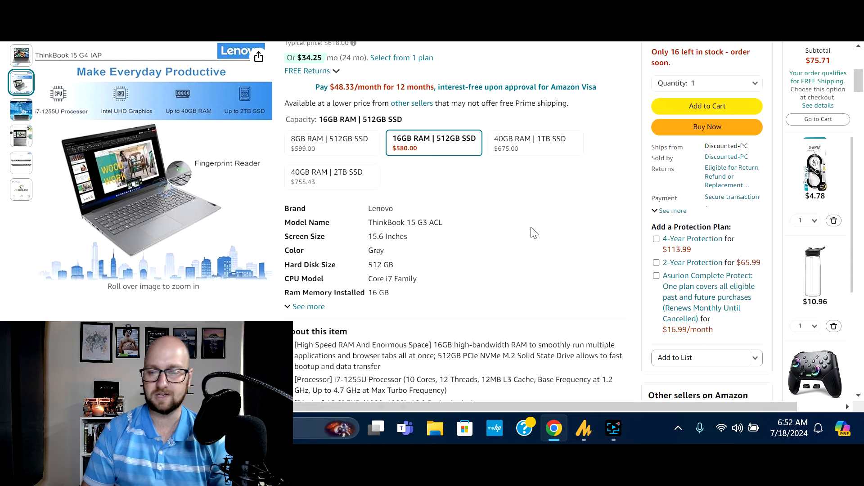
# Scroll the ThinkBook listing down to the About this item bullets on i7-1255U, display, ports and Windows 11 Pro.
pyautogui.scroll(-3)
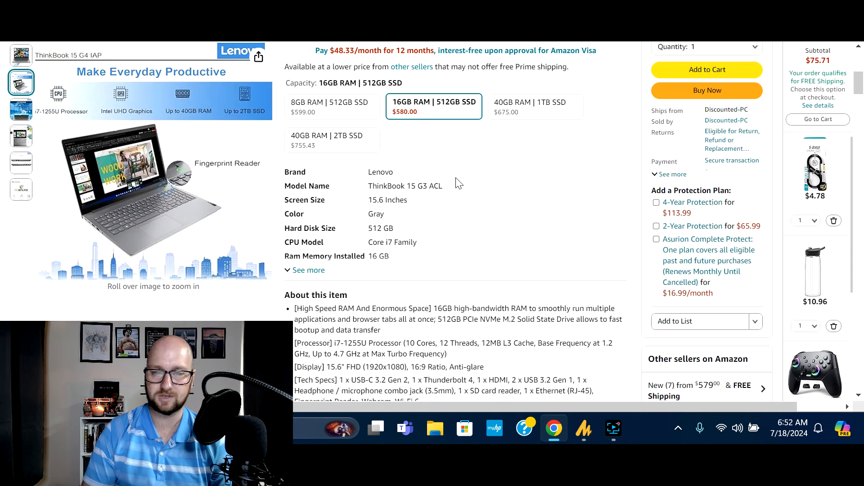
pyautogui.scroll(-3)
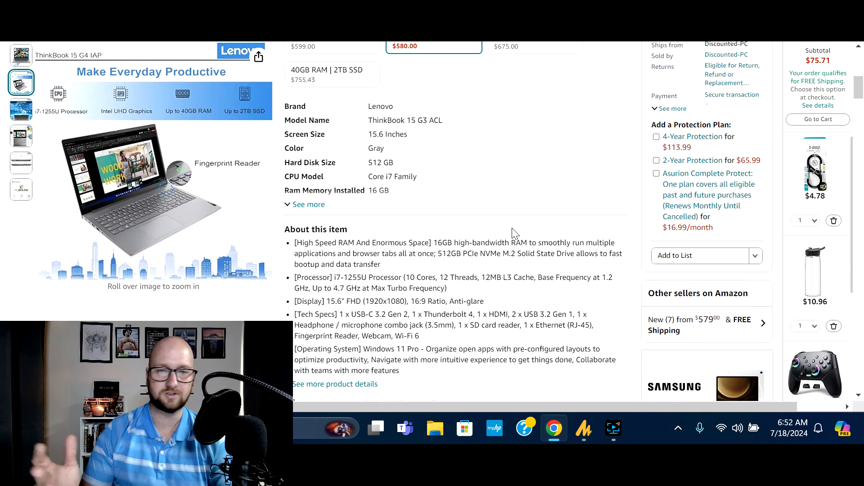
pyautogui.moveTo(506, 181)
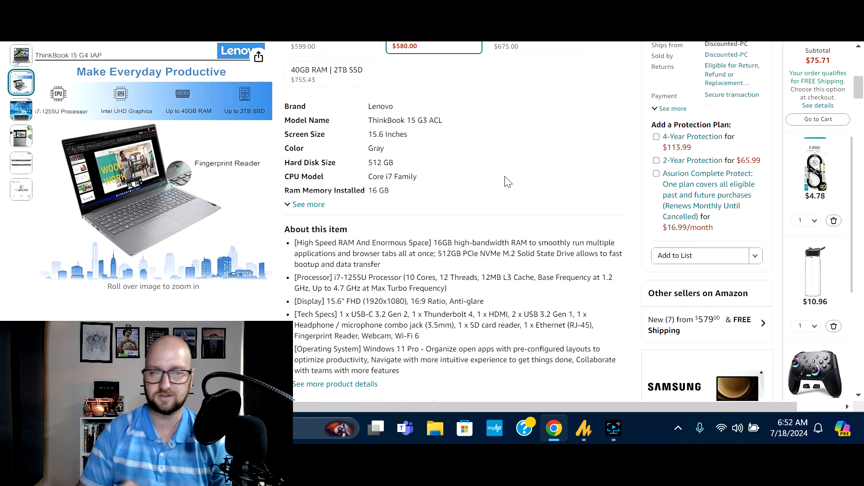
pyautogui.scroll(-3)
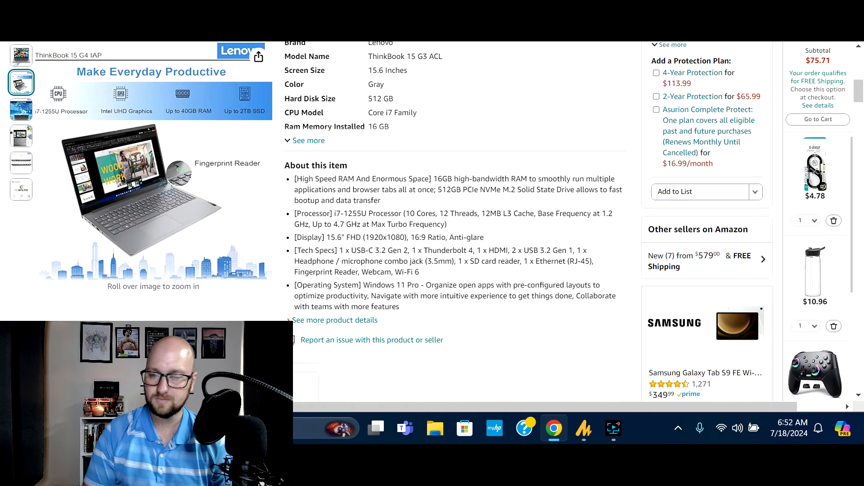